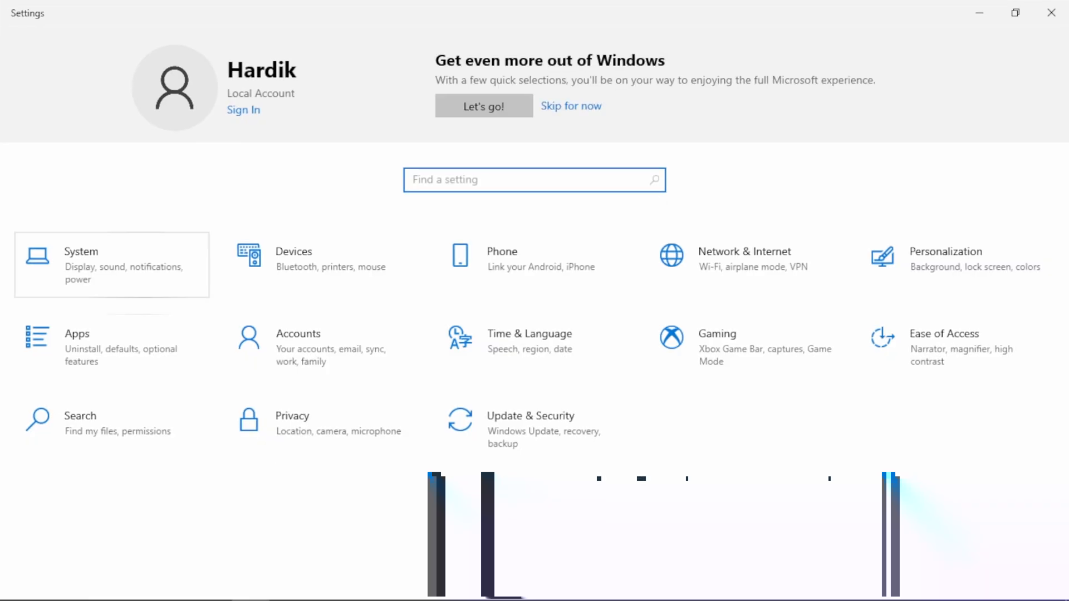
Step: Check System > About specifications and Windows Update status, then close Settings
left_click(112, 265)
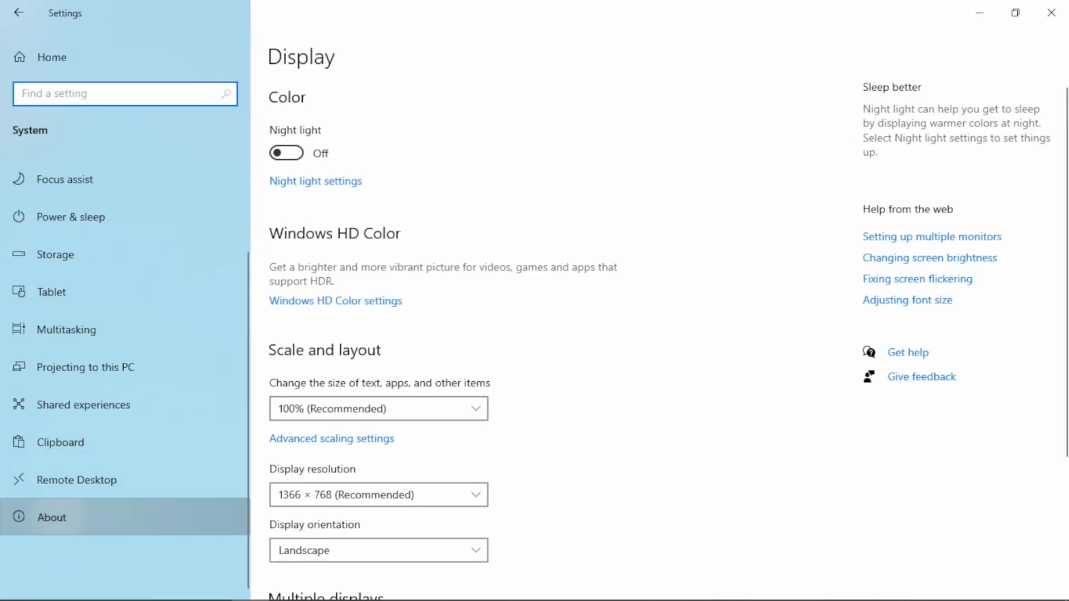
left_click(51, 517)
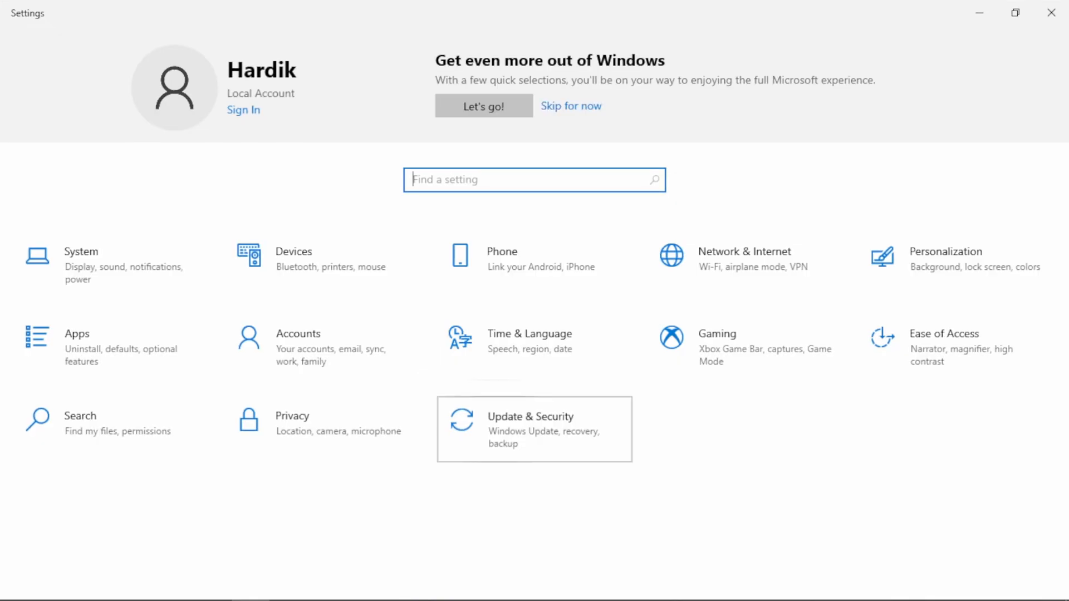
left_click(533, 428)
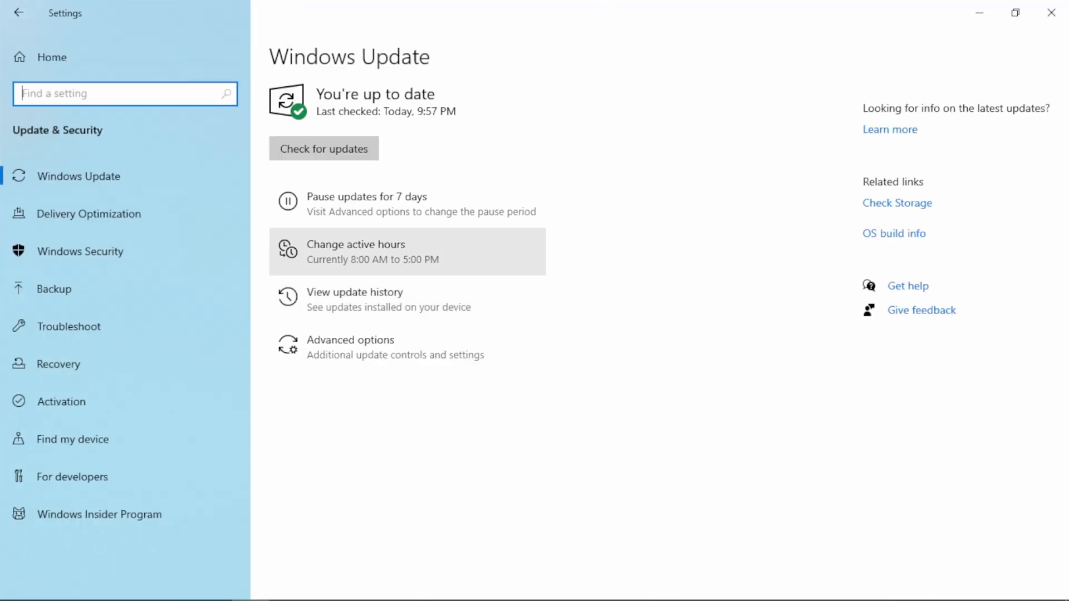
left_click(323, 148)
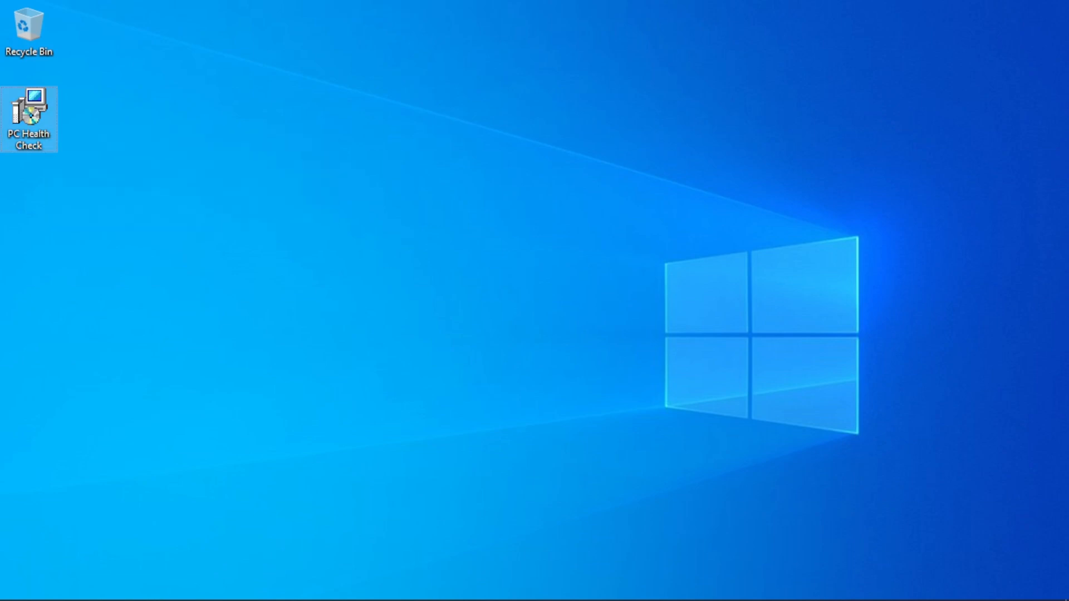
Step: Install PC Health Check and run Check now; it reports the PC doesn't meet Windows 11 requirements
double_click(29, 117)
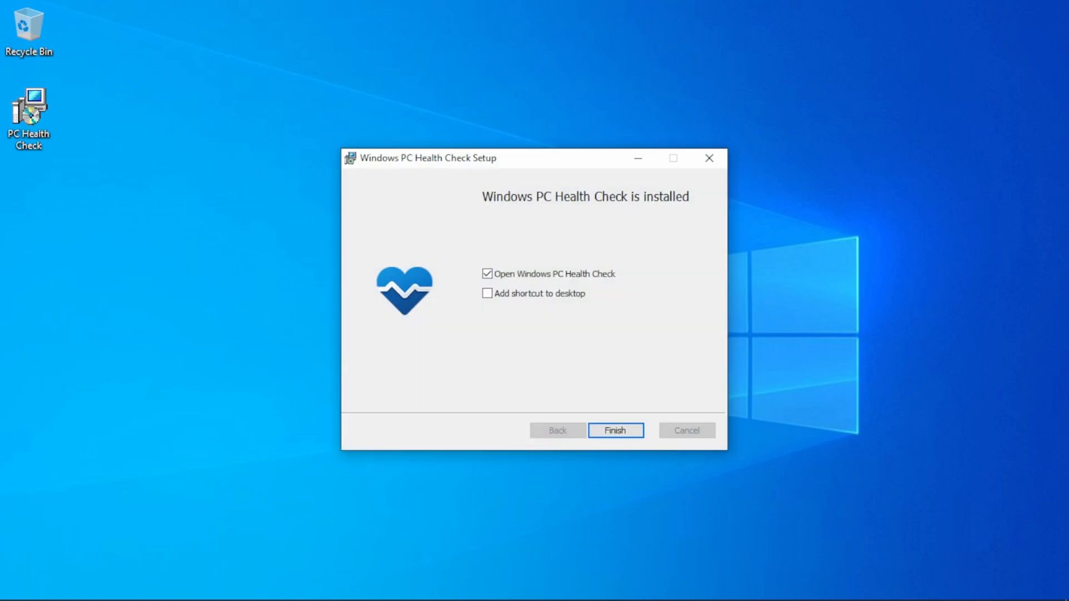
left_click(614, 430)
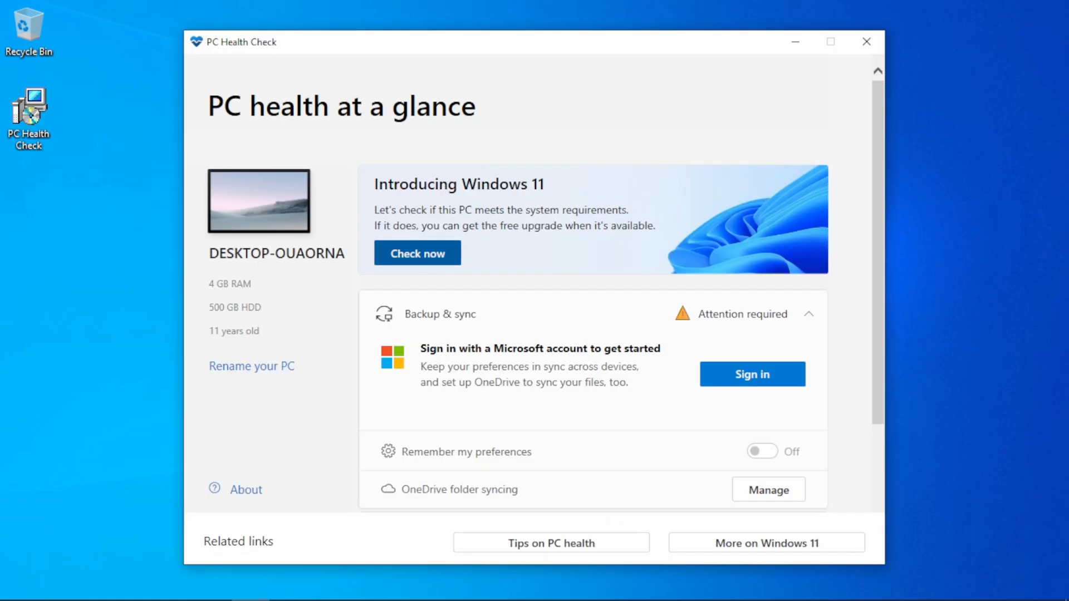
left_click(416, 253)
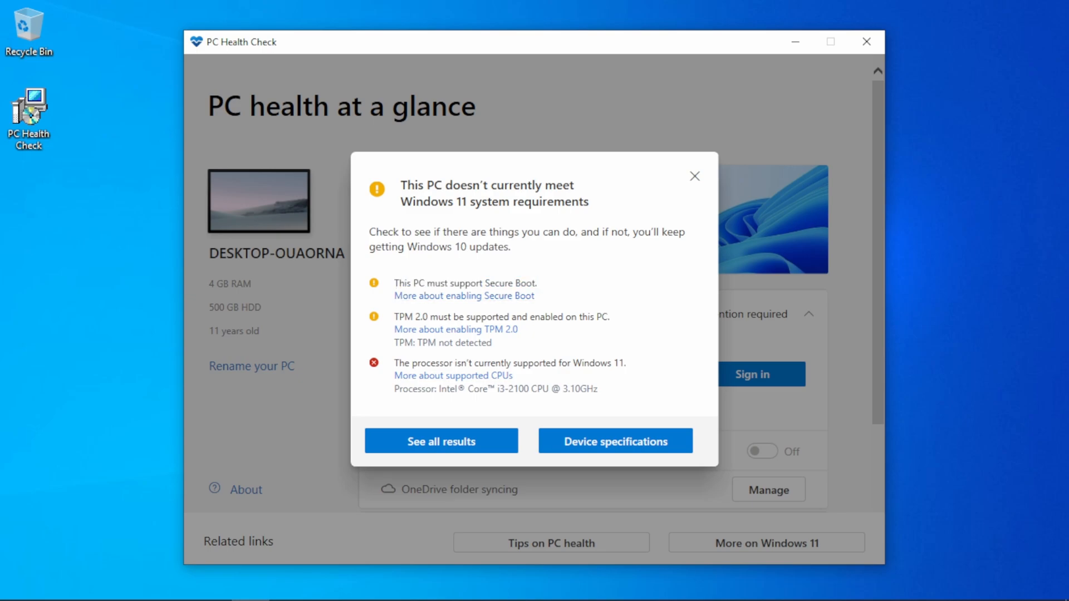
triple_click(502, 316)
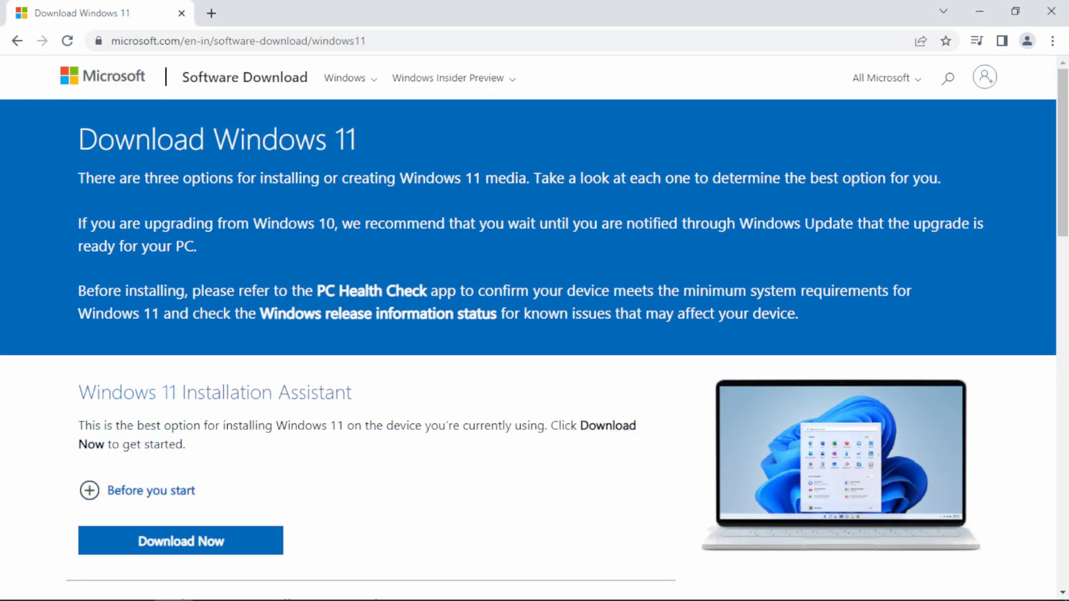
Step: Download the Windows 11 multi-edition ISO, English International, 64-bit, and view it in Downloads
scroll("down", 3)
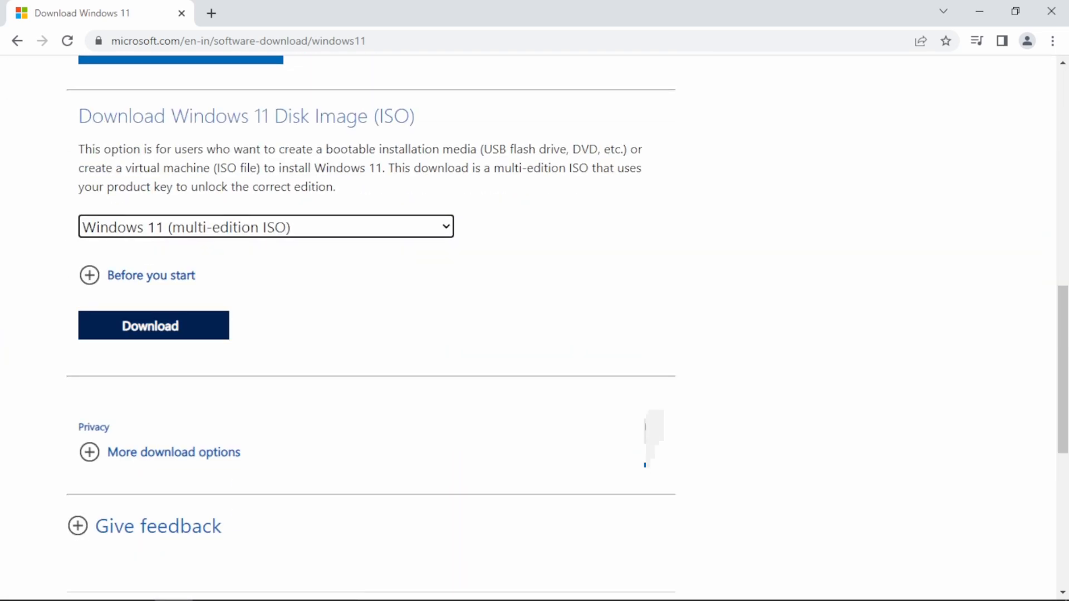
scroll("down", 3)
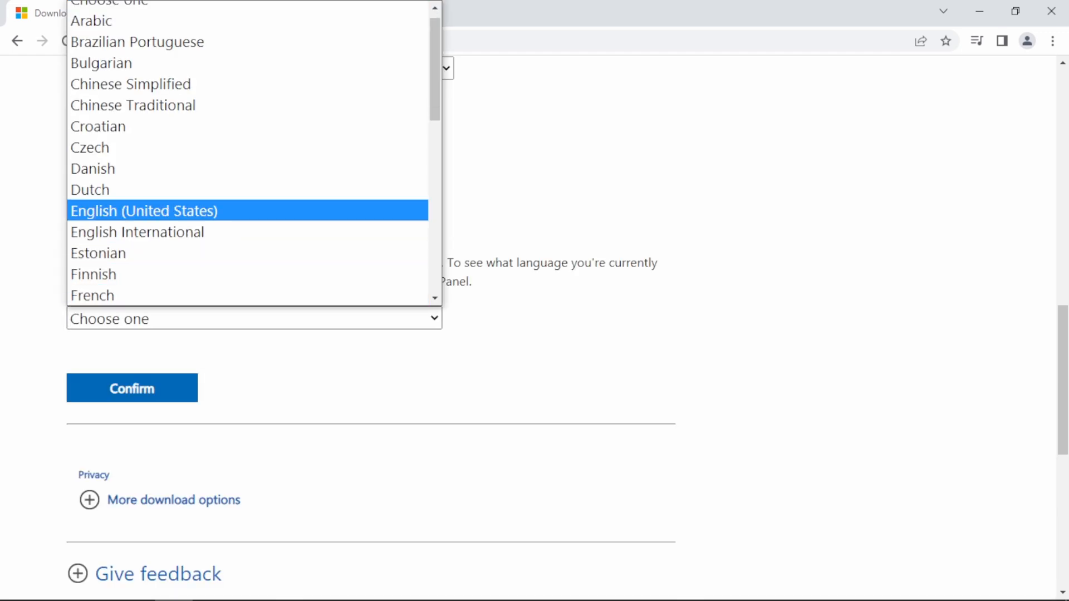
left_click(137, 231)
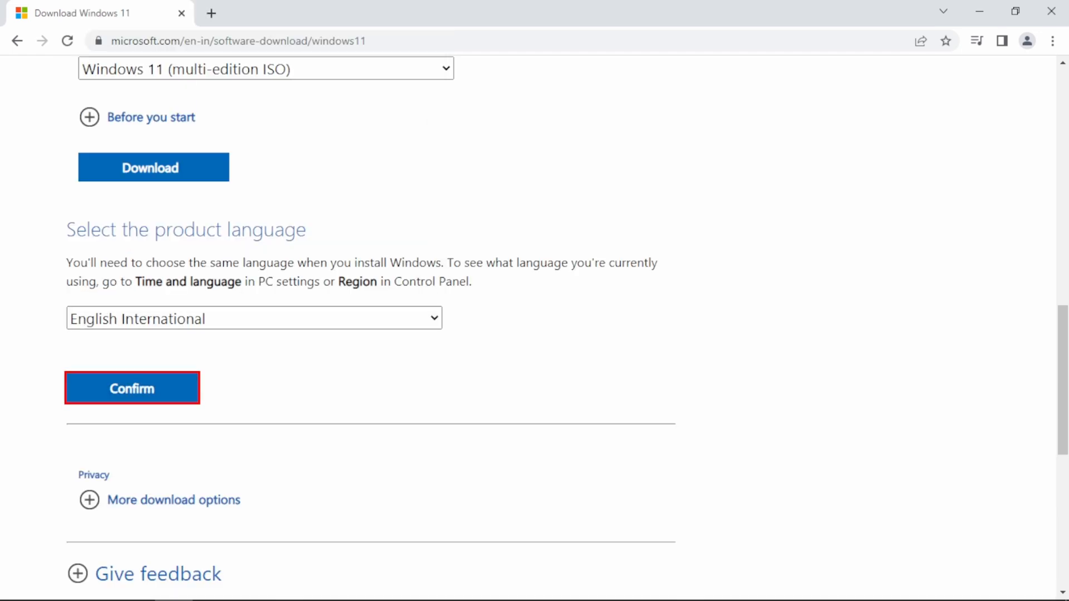
left_click(131, 387)
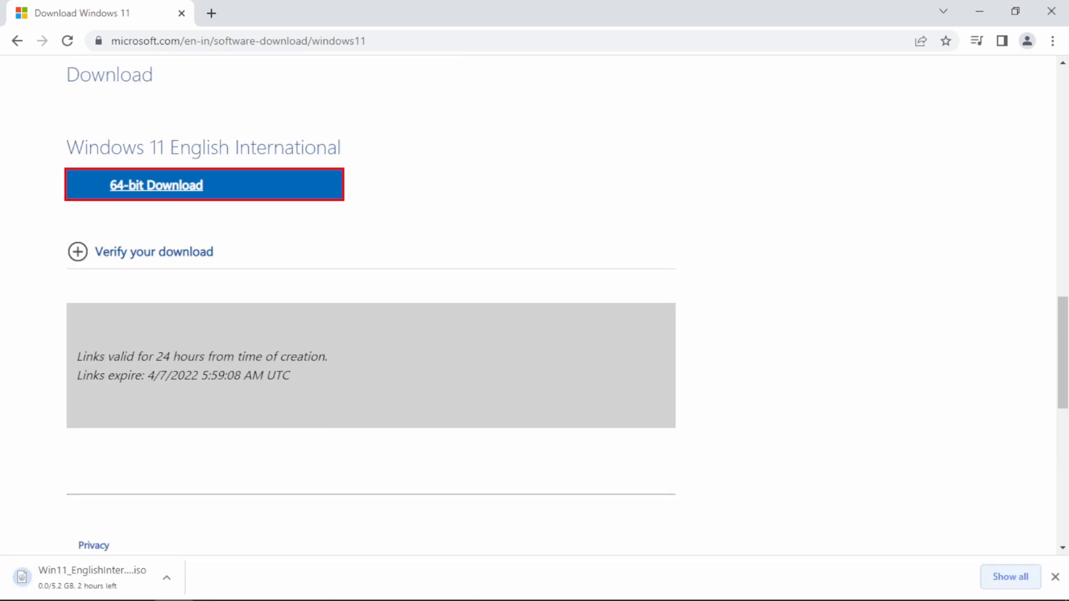
left_click(1009, 577)
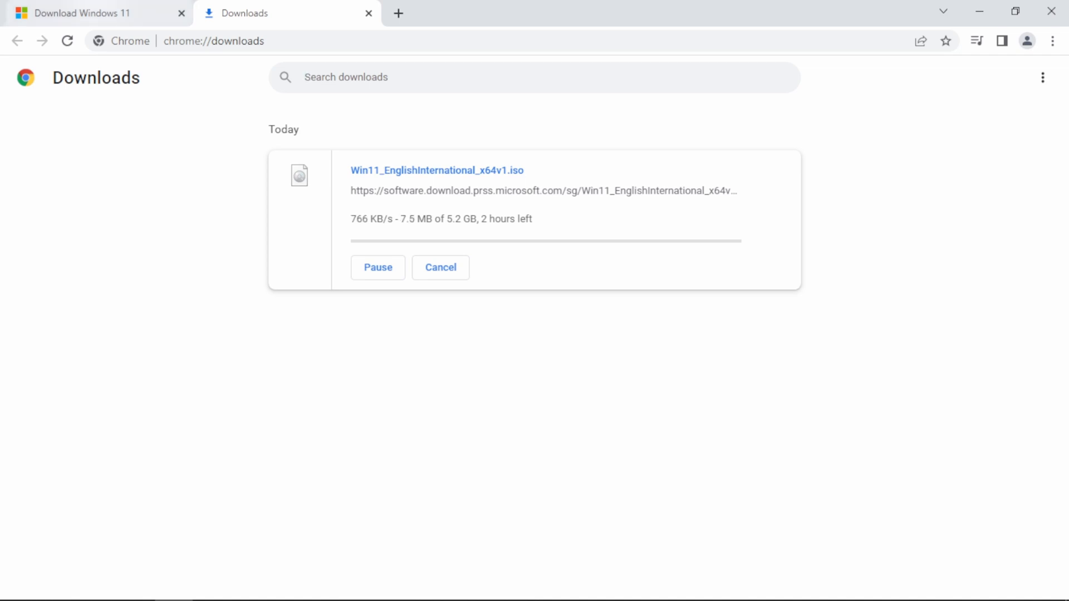
left_click(180, 13)
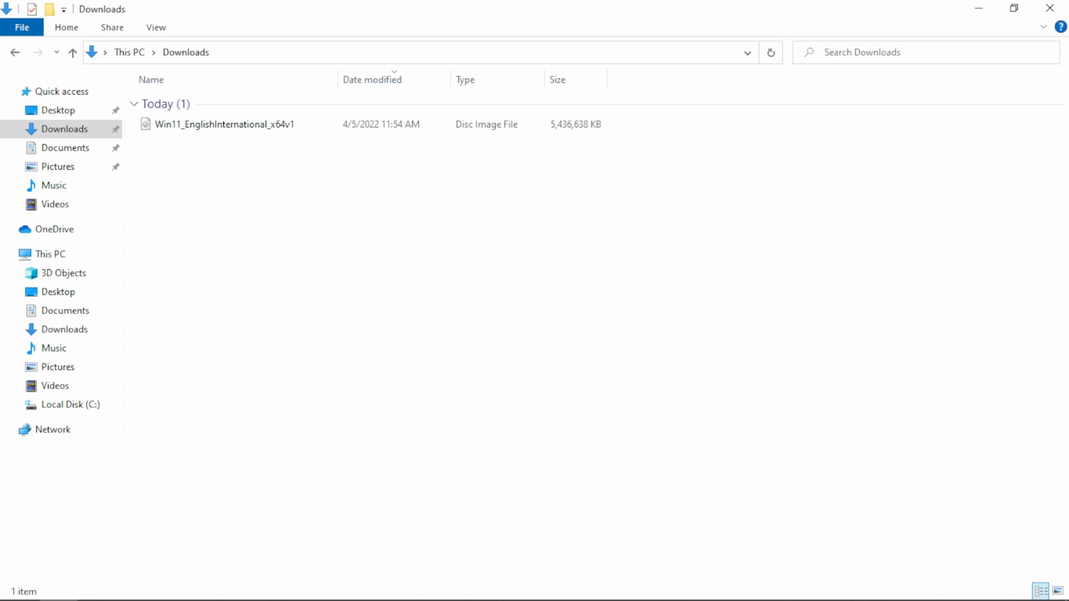
Step: Mount the downloaded ISO, run its setup, and dismiss the failed requirements message
left_click(226, 123)
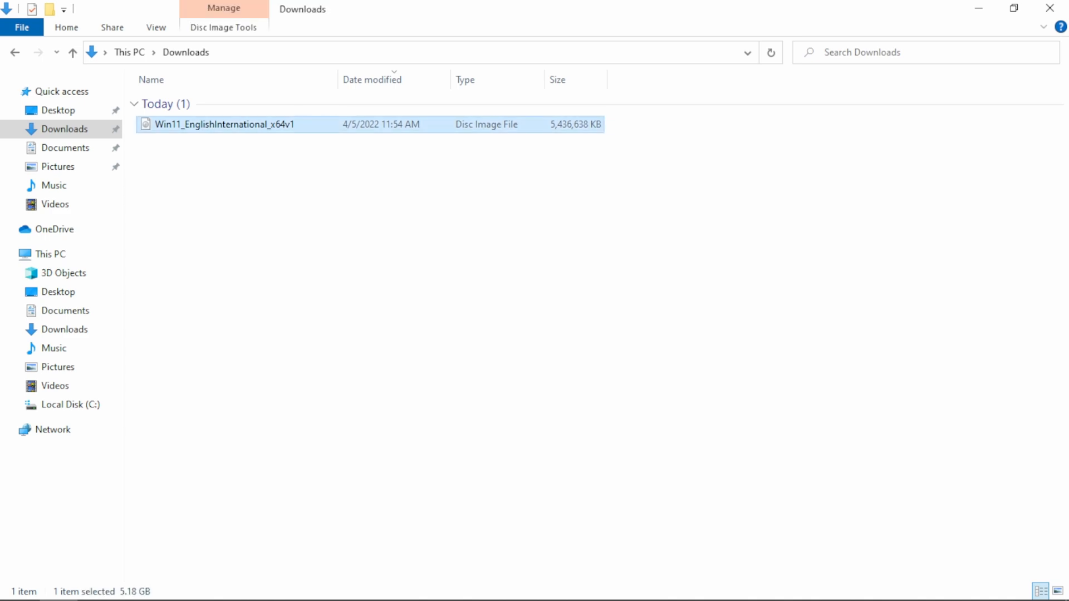
double_click(227, 124)
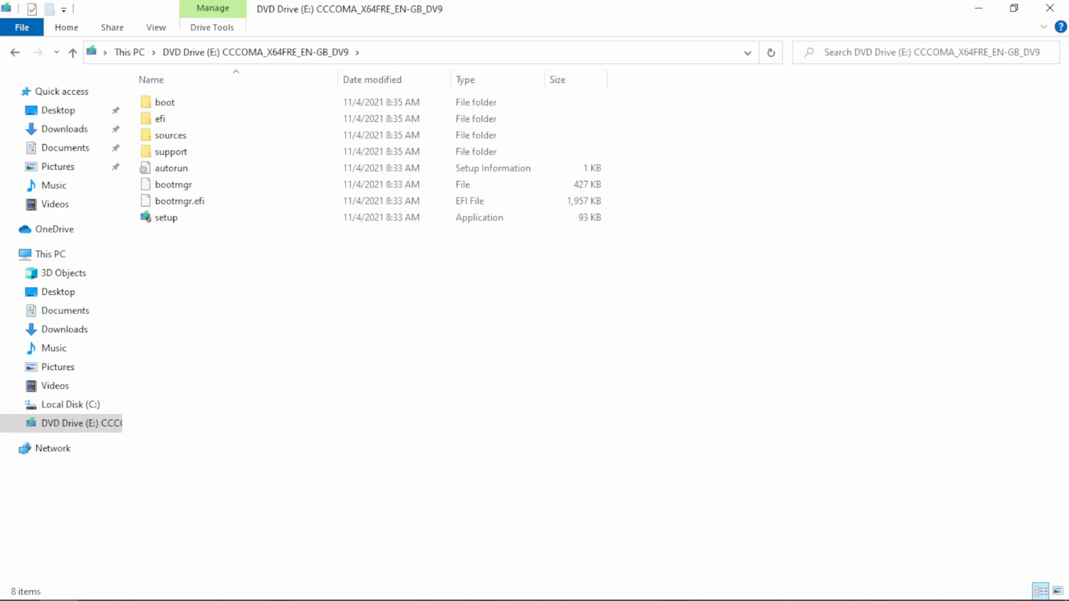
left_click(166, 217)
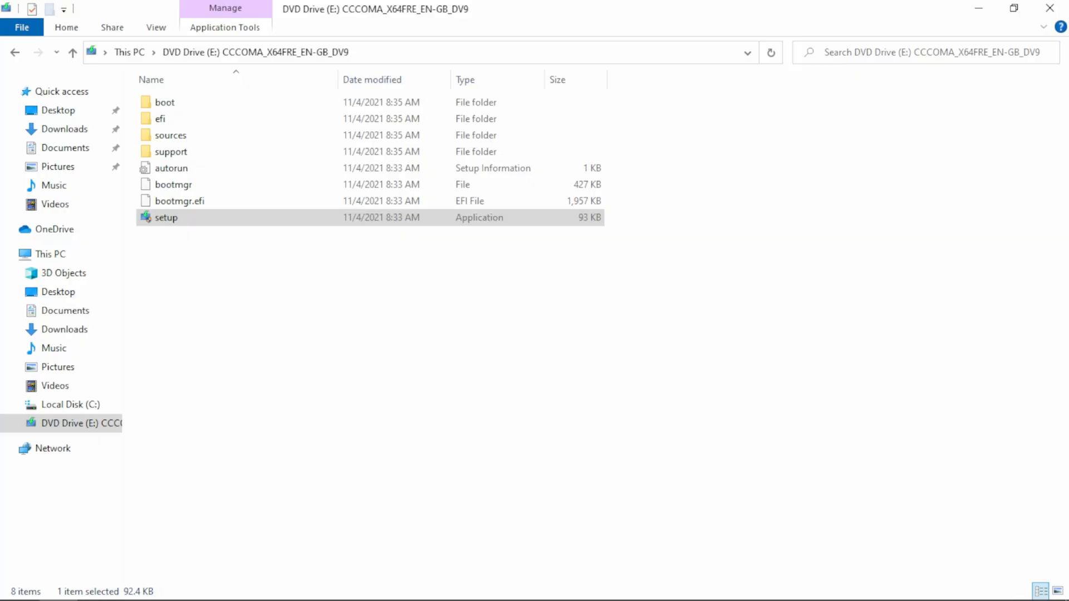
double_click(166, 217)
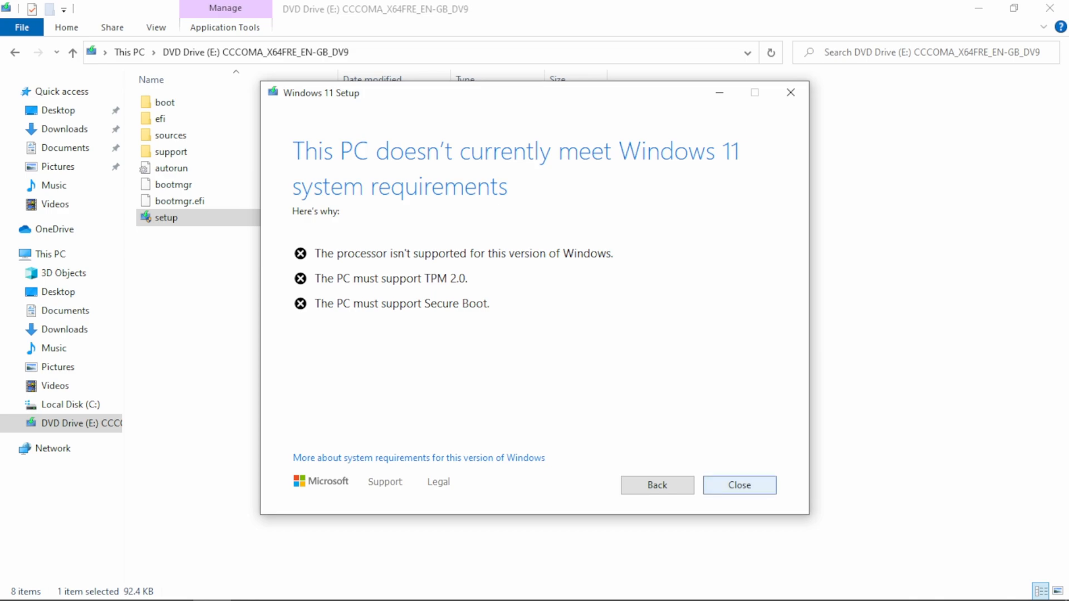
left_click(738, 484)
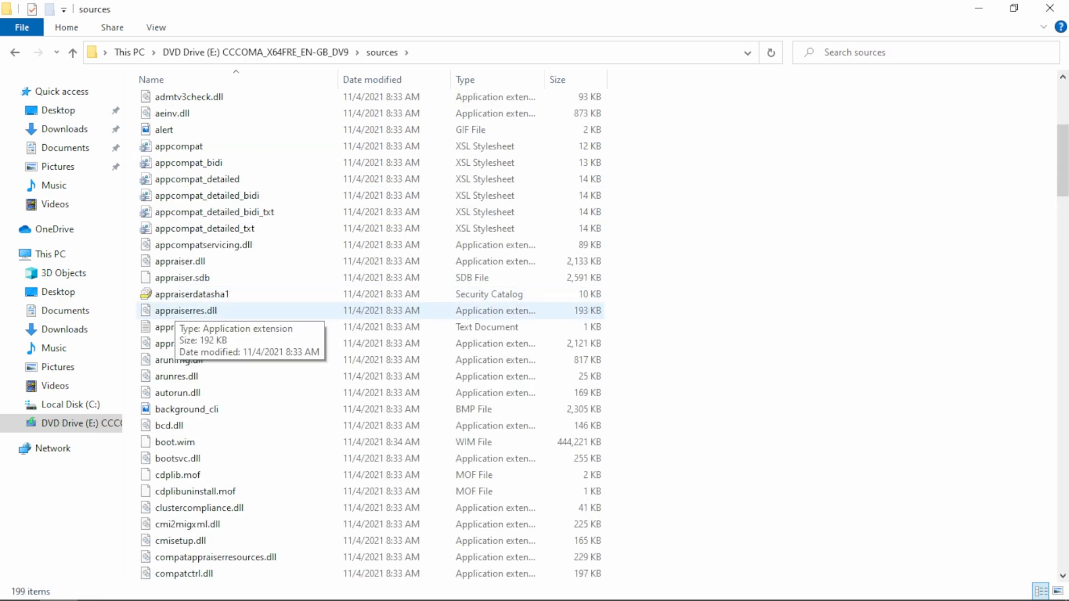
Step: Open appraiserres.dll from the sources folder in Notepad and maximize the window
right_click(185, 310)
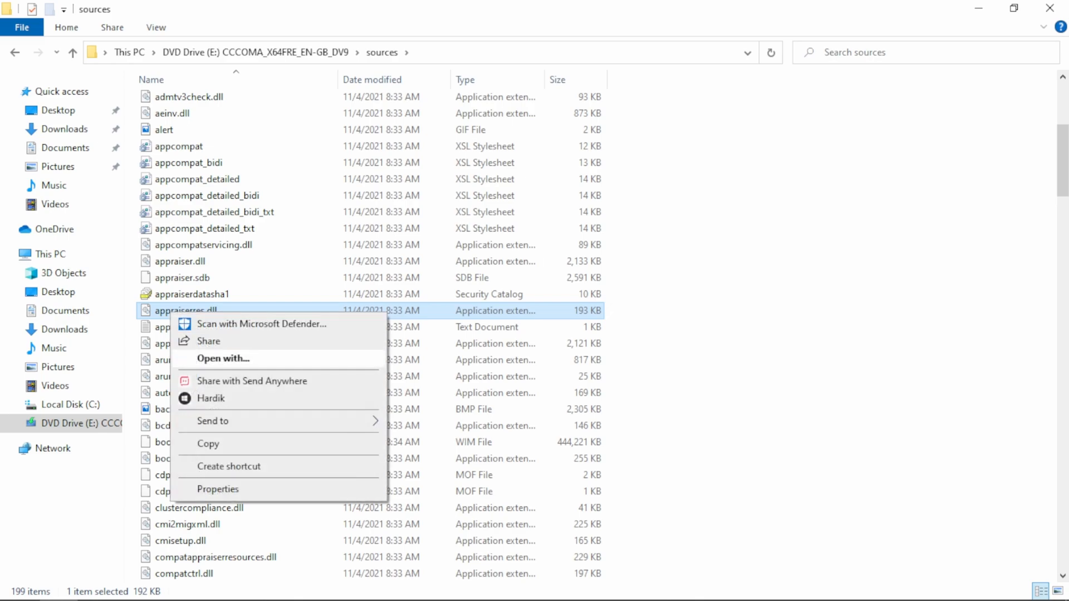
left_click(223, 358)
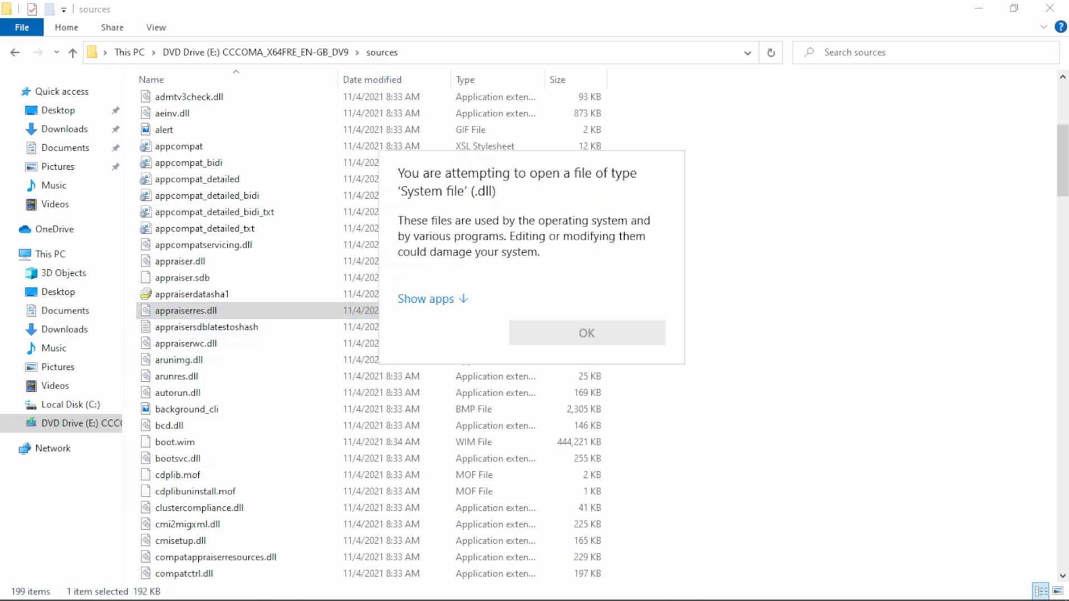
left_click(426, 298)
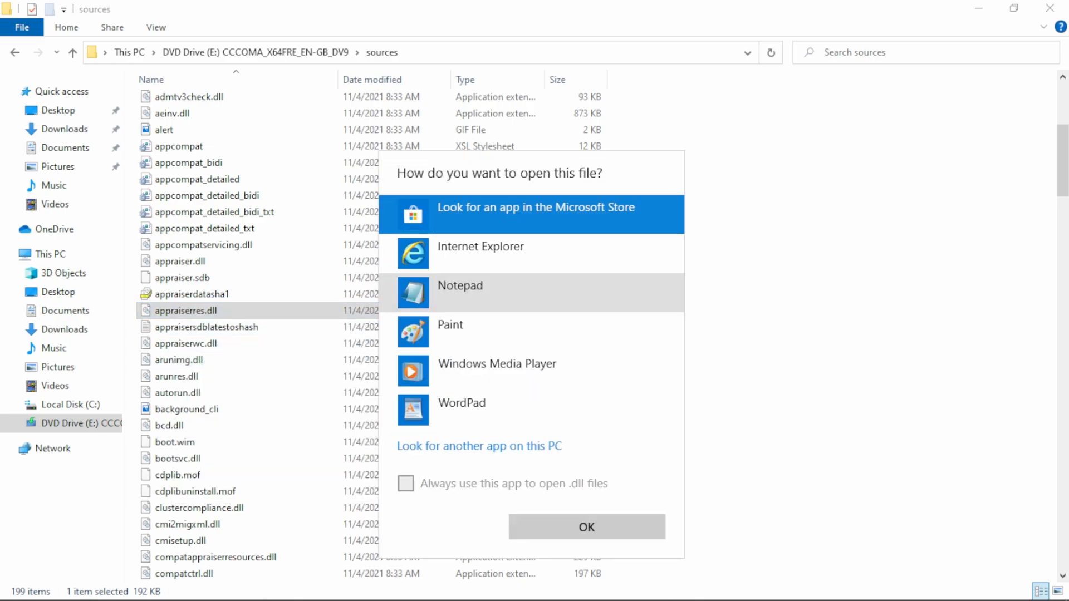
left_click(459, 286)
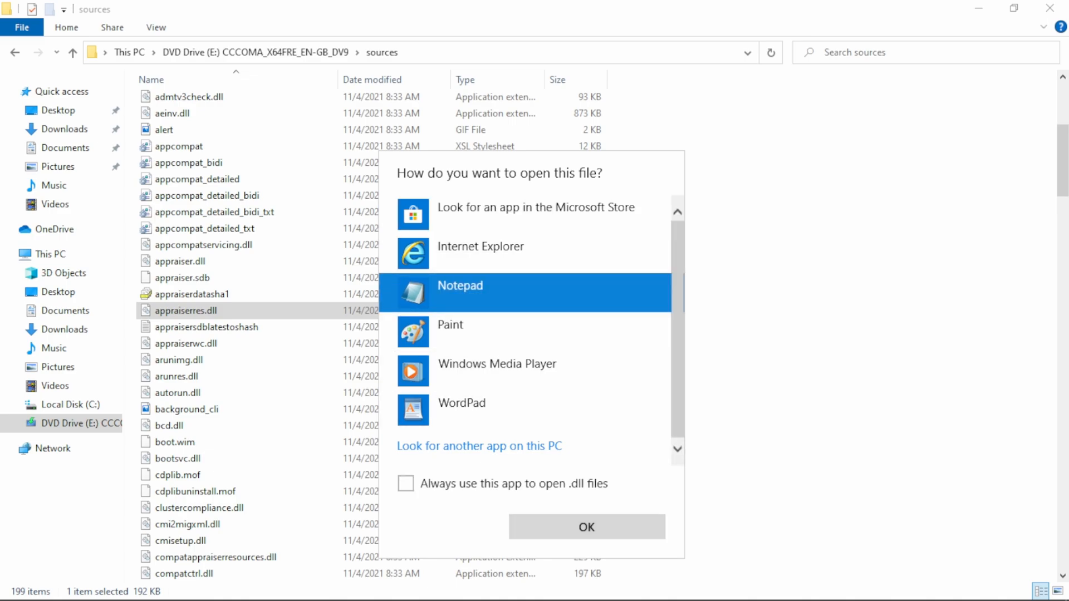
left_click(585, 527)
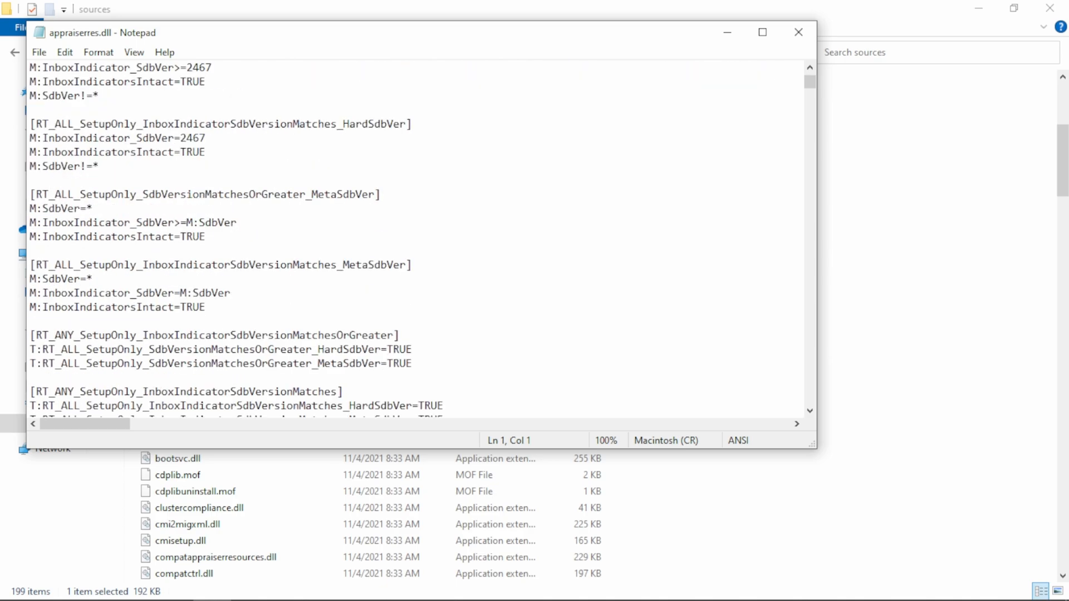
left_click(762, 33)
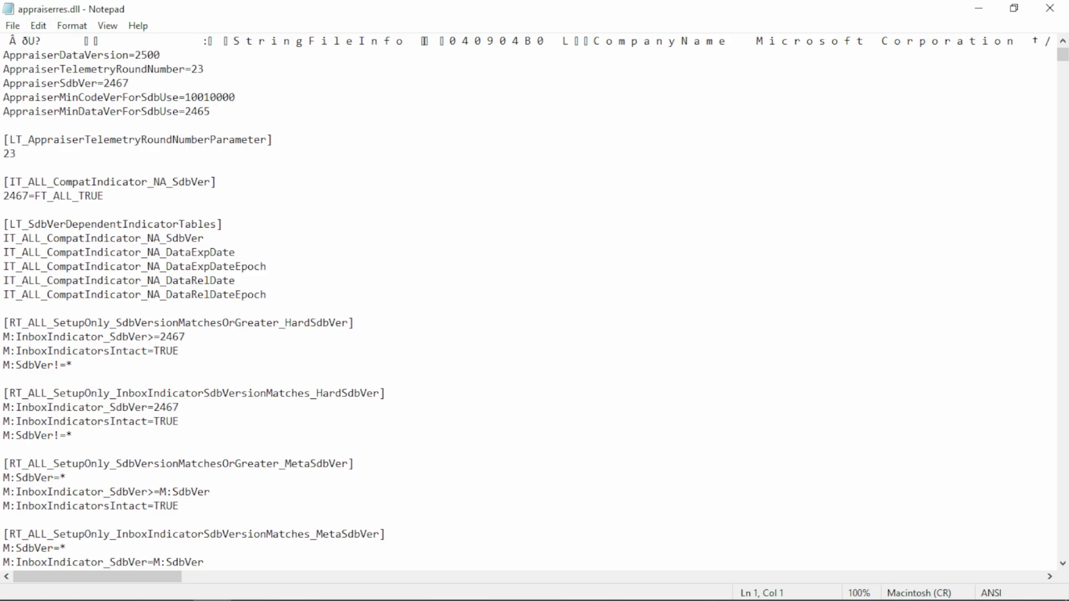
left_click(38, 25)
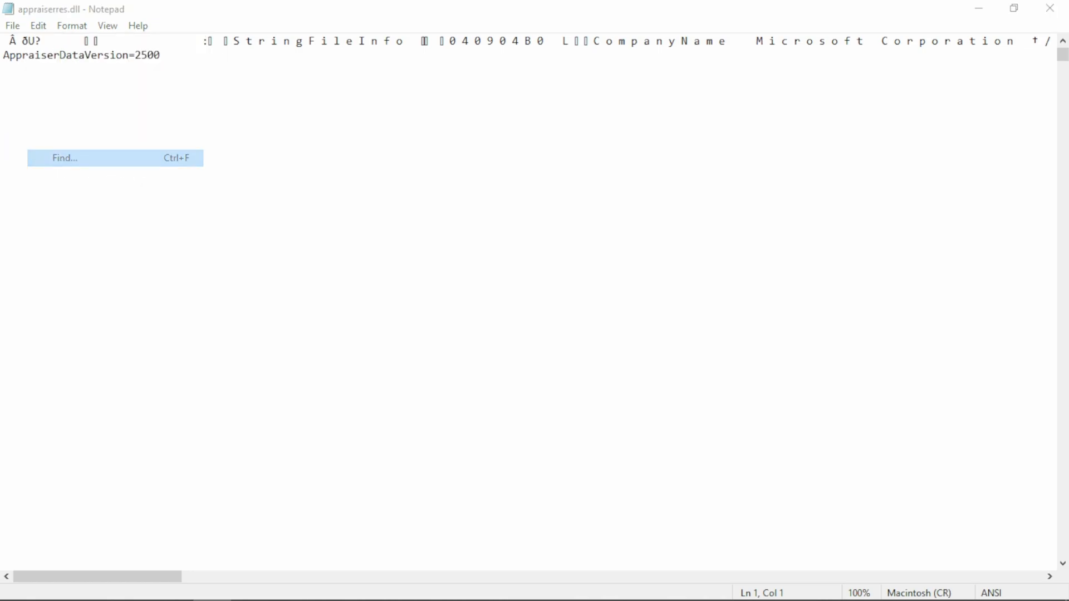
Step: Search 'TPM' and delete every matching line until Notepad reports no more TPM matches
left_click(65, 157)
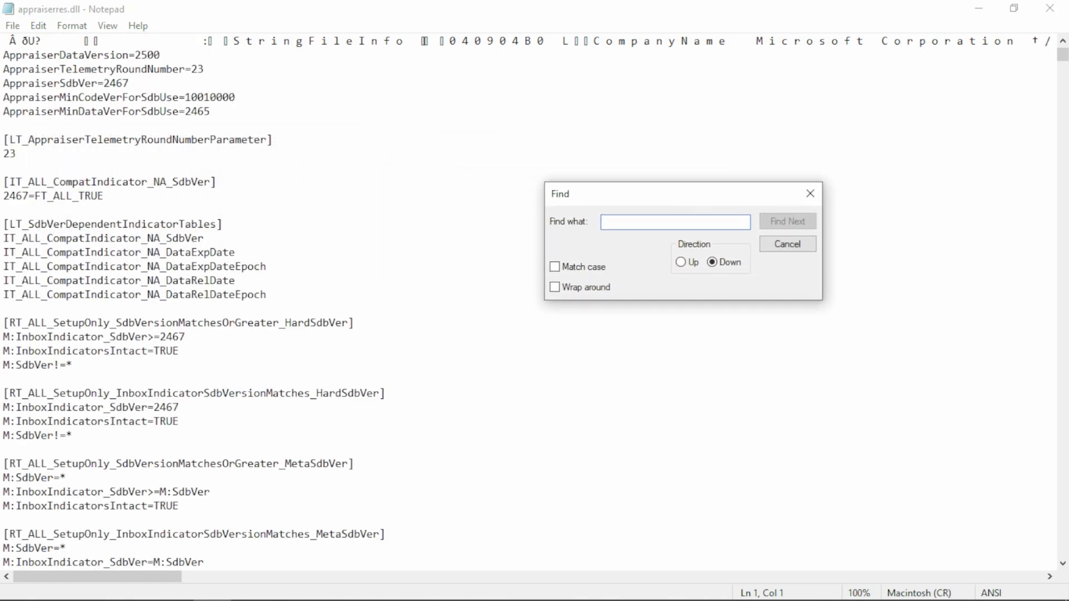
type("TP")
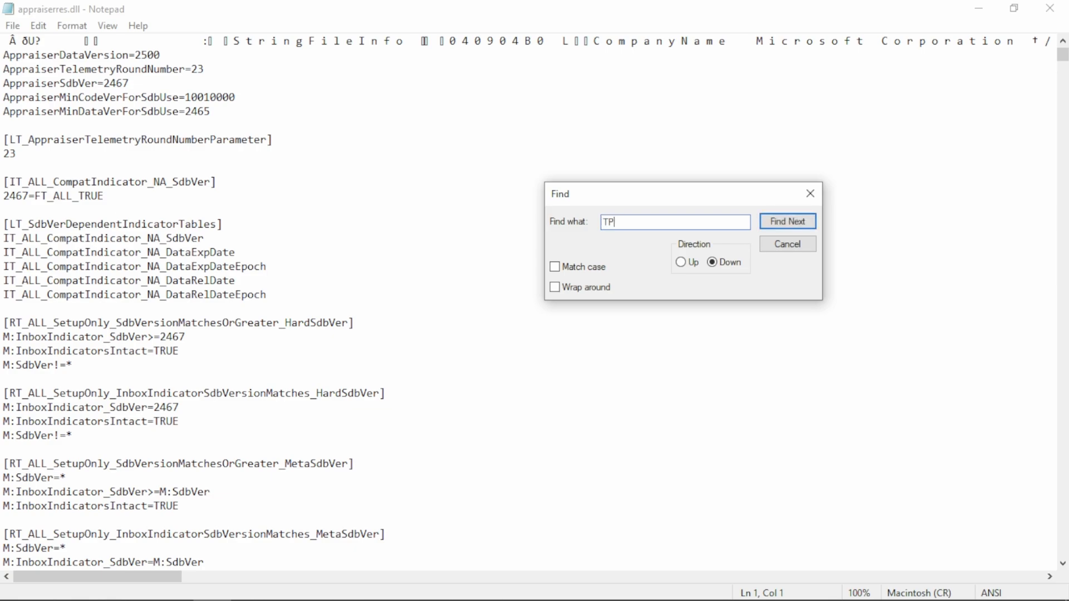
type("M")
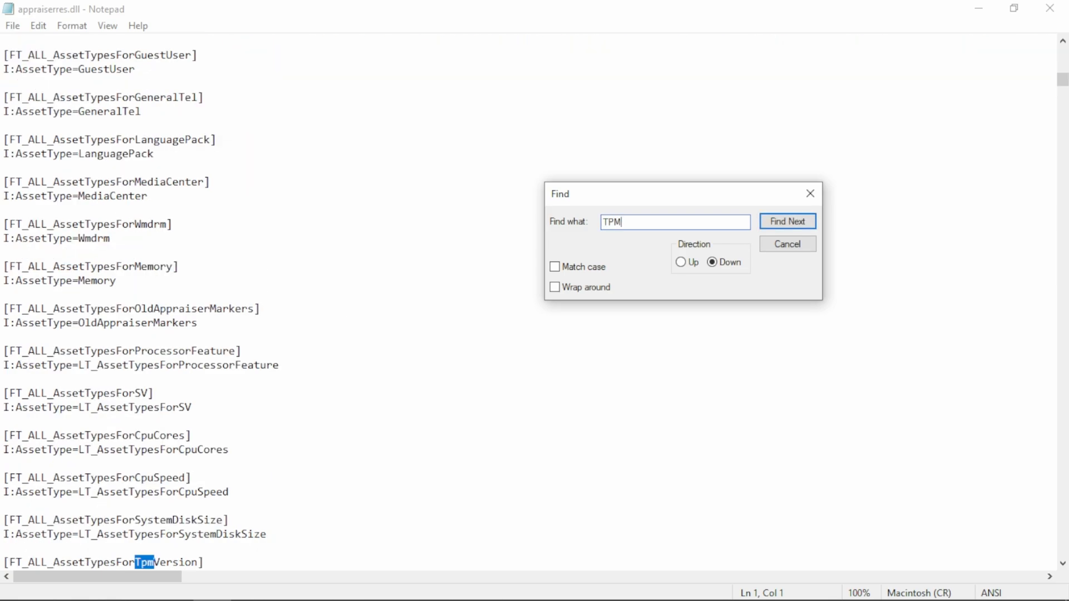
left_click(787, 221)
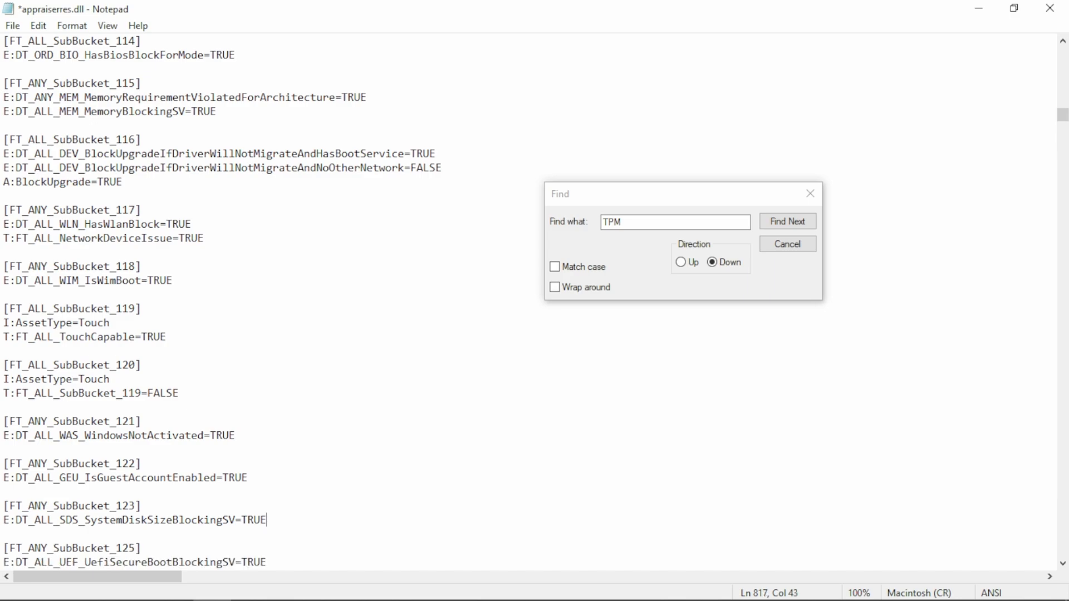
left_click(787, 220)
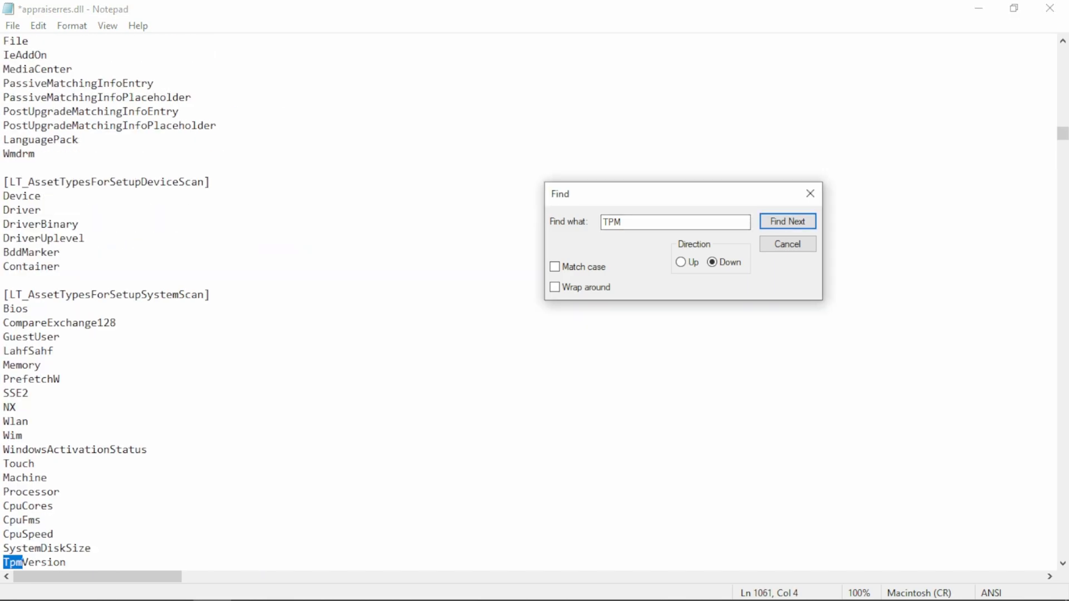
left_click(786, 221)
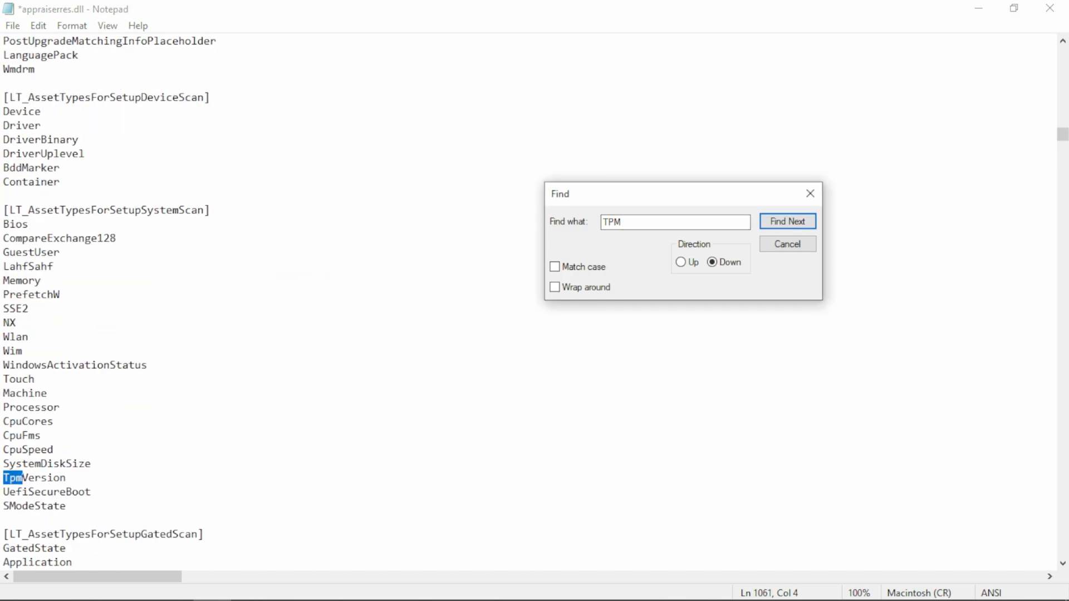
left_click(786, 220)
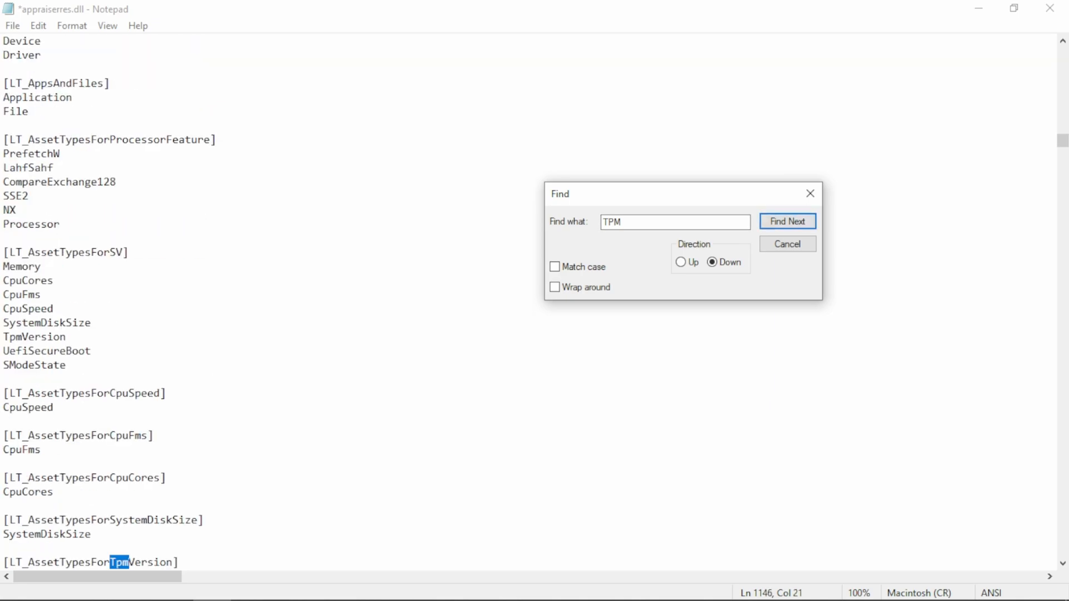
left_click(787, 221)
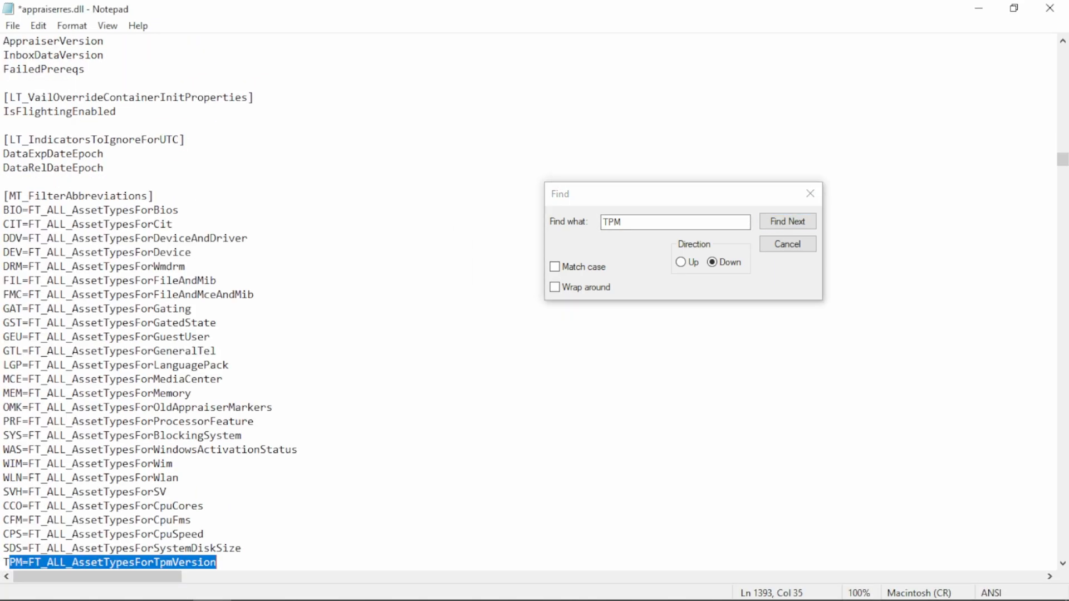
left_click(785, 221)
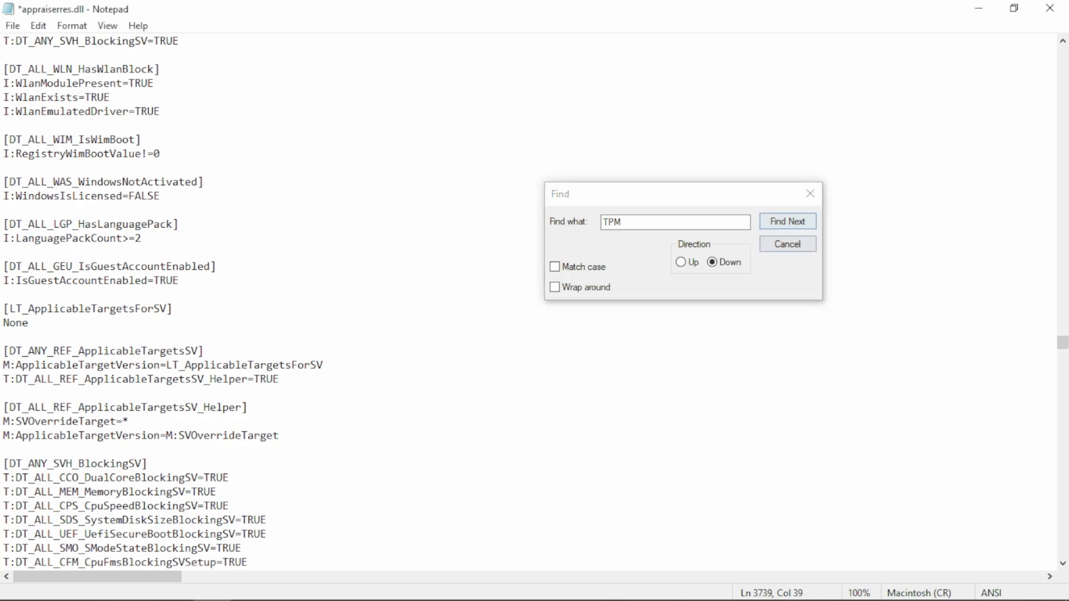
left_click(786, 221)
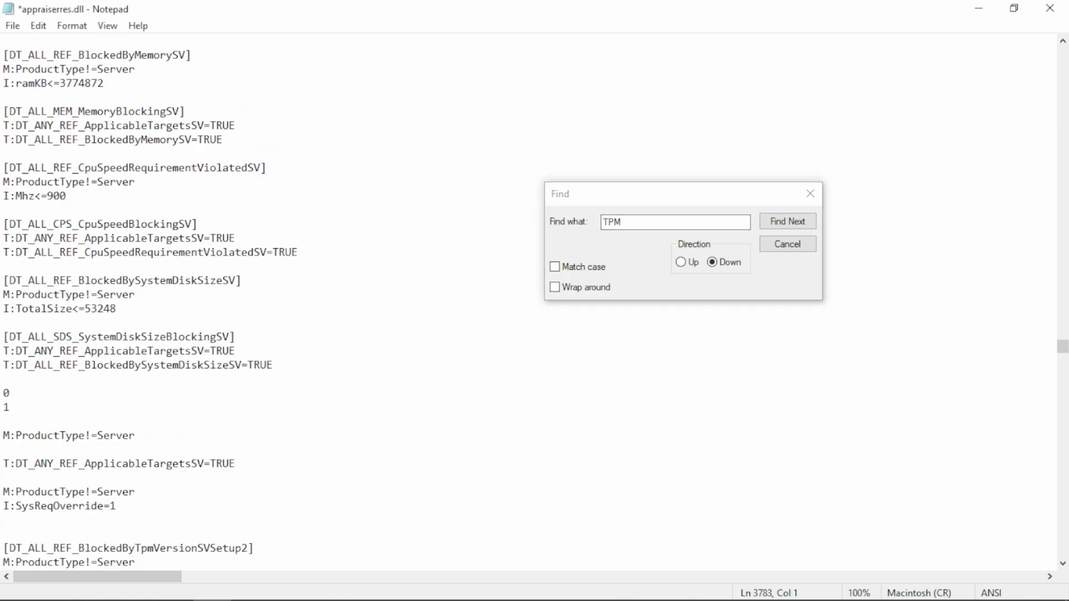
left_click(787, 221)
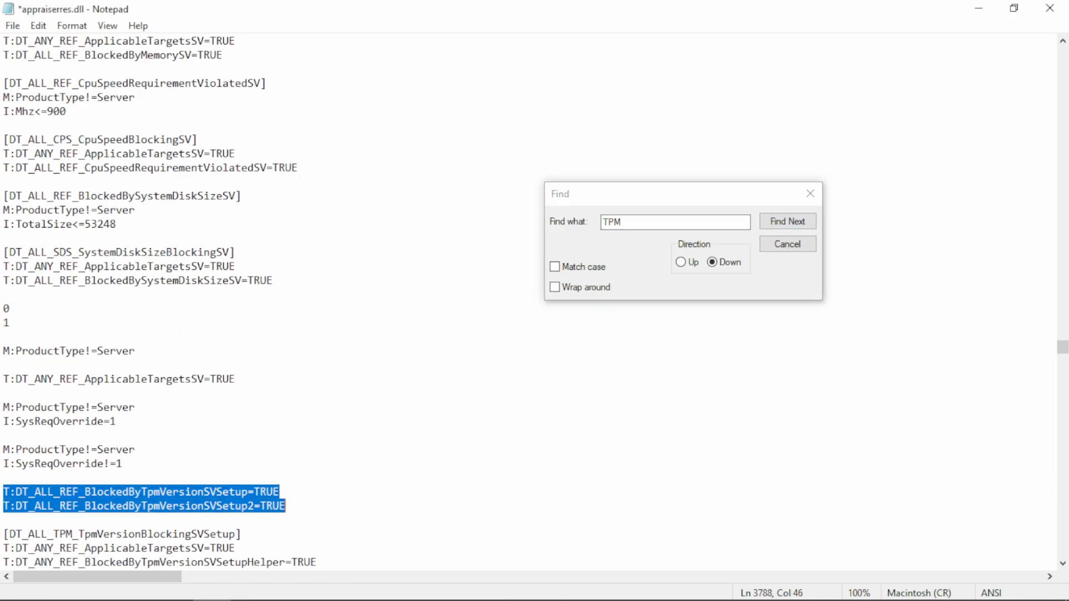
left_click(786, 220)
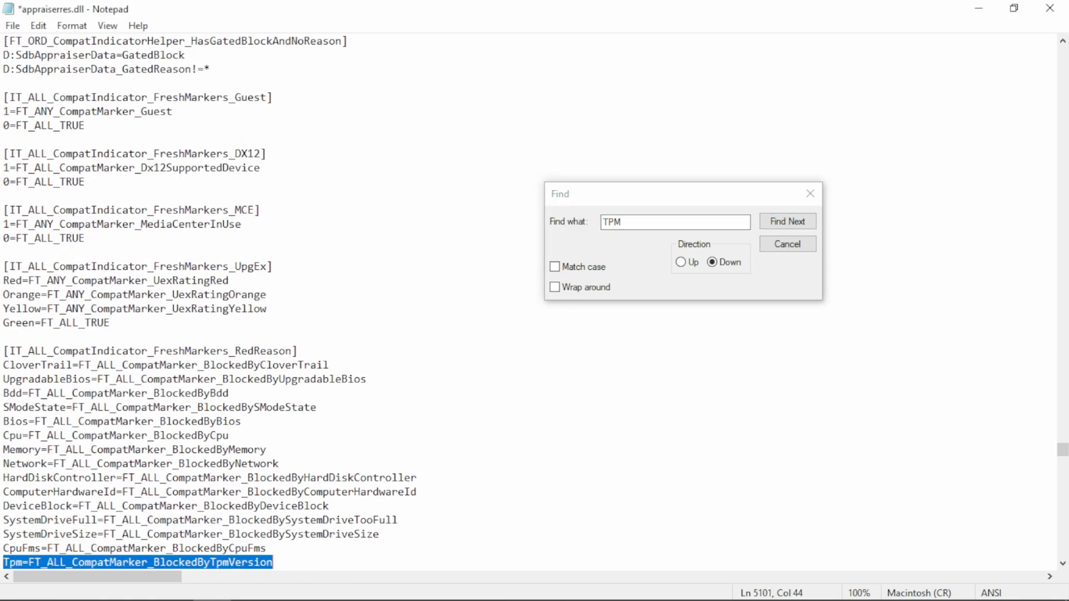
left_click(787, 221)
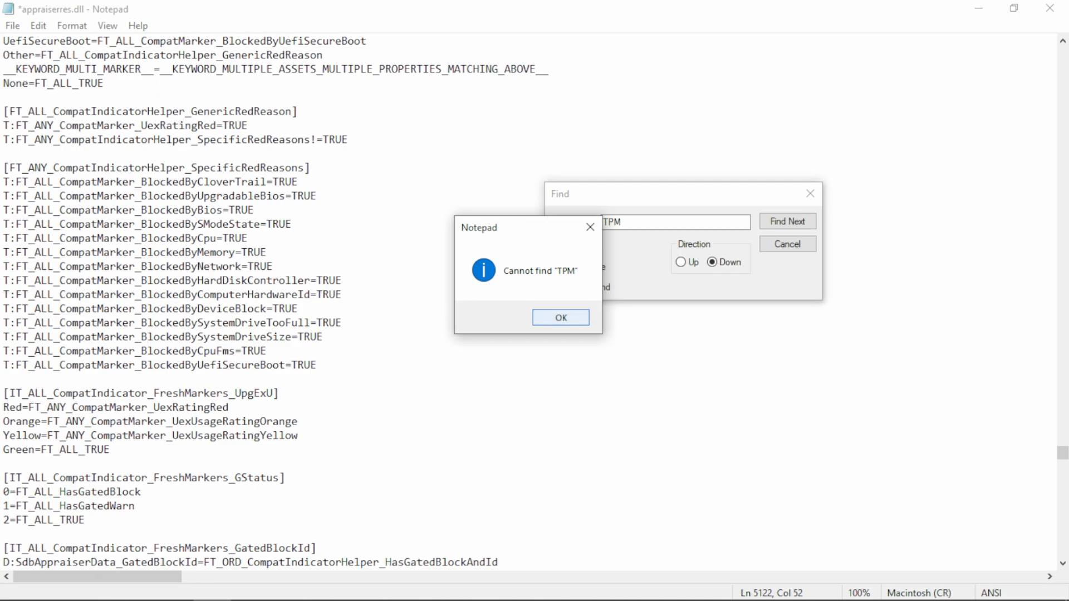
left_click(560, 317)
type("U")
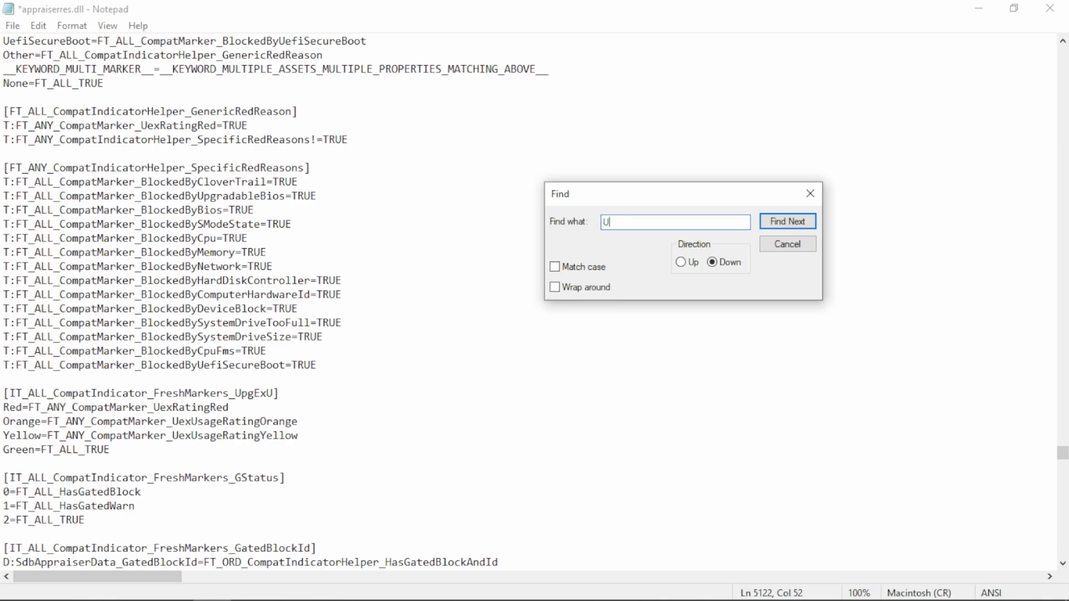
Step: Search 'UEFI' and delete the UefiSecureBoot line until no UEFI match remains
type("EFI")
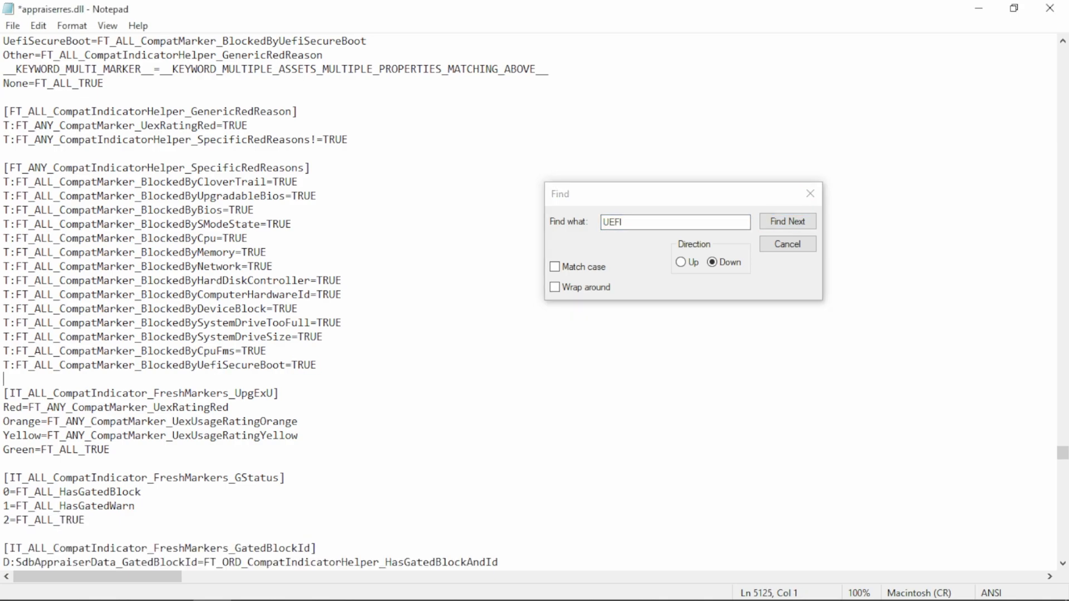
left_click(786, 221)
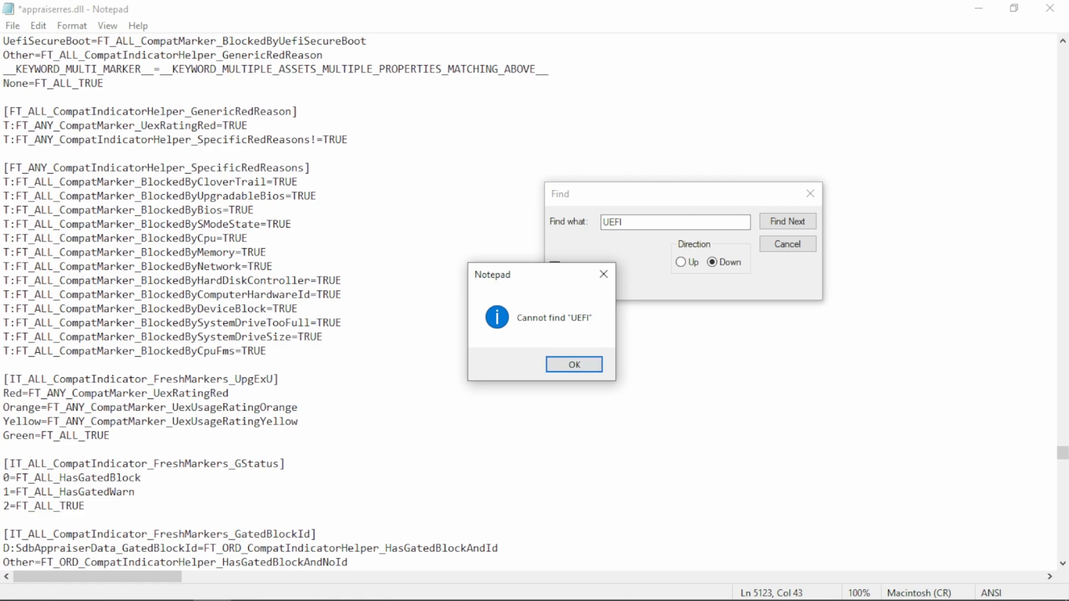
left_click(573, 364)
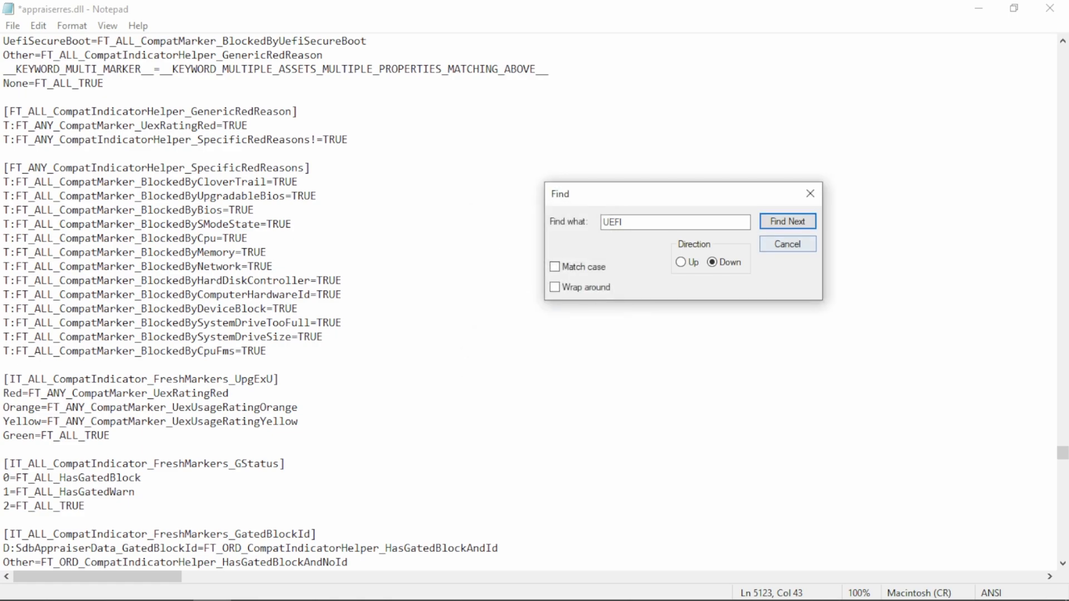
left_click(787, 244)
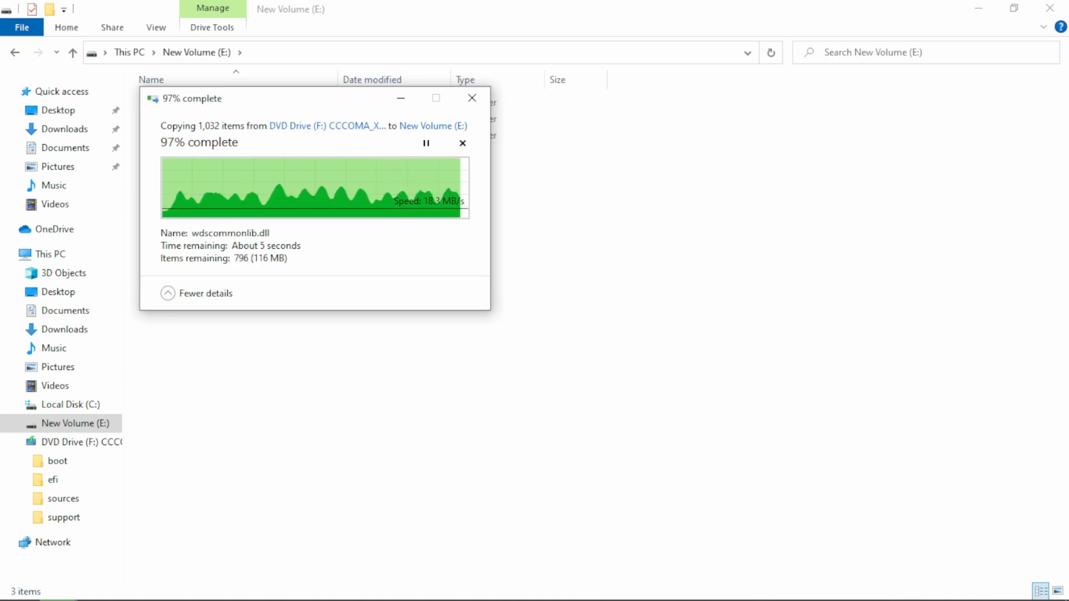
Step: Copy the edited appraiserres.dll from Downloads into E:\sources
right_click(184, 123)
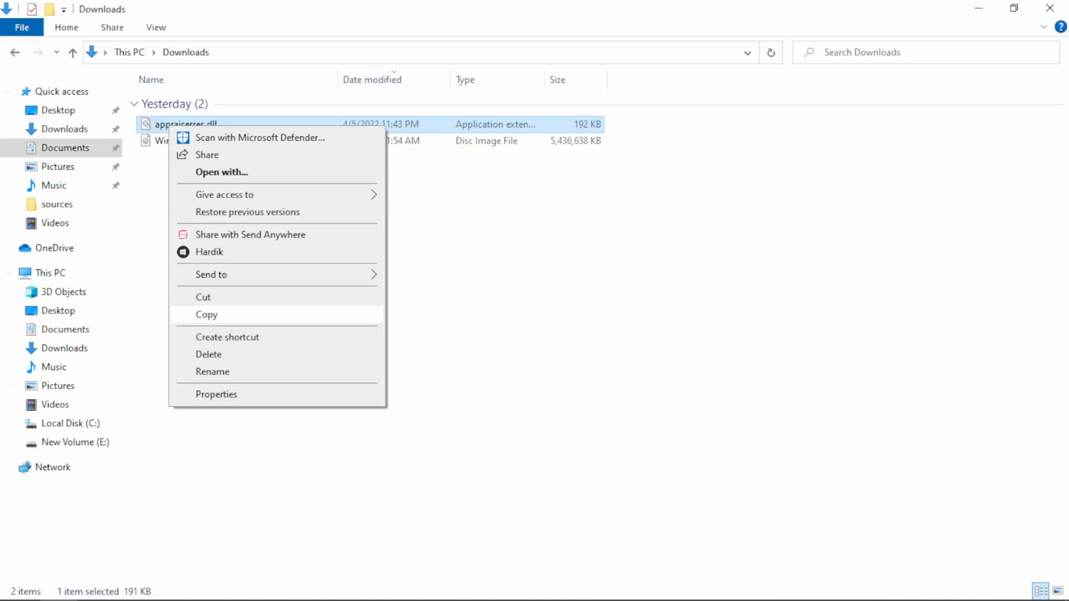
left_click(68, 441)
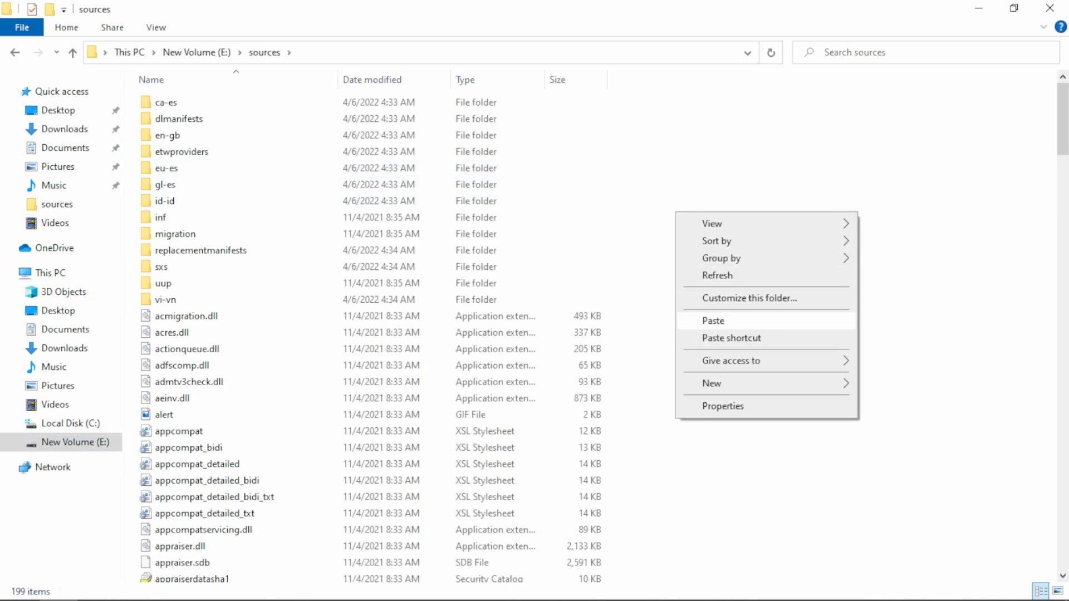
left_click(712, 321)
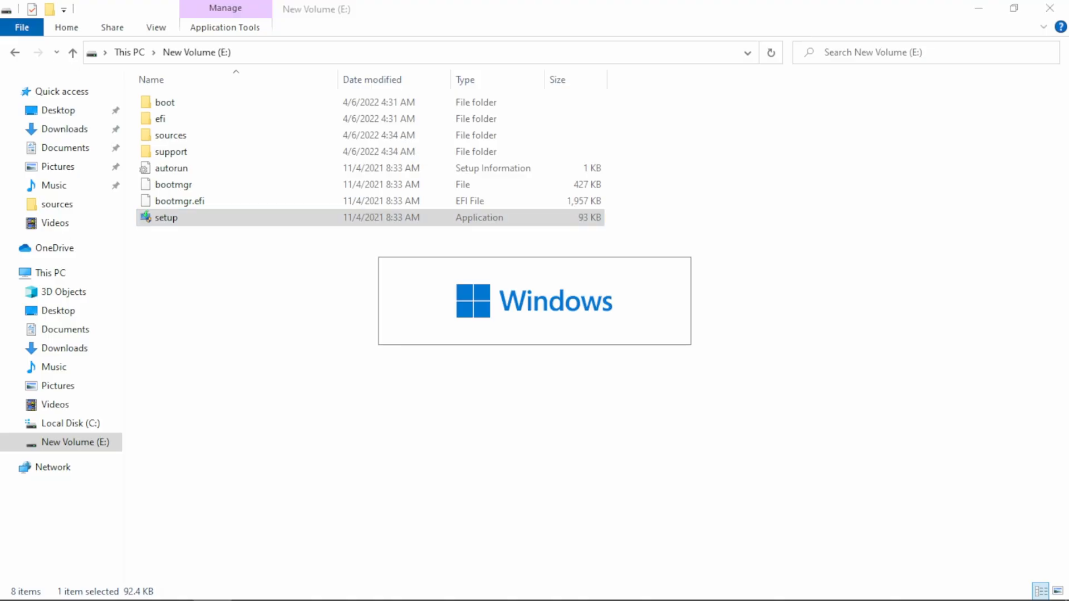
Step: Launch Windows 11 setup from drive E and proceed to the display language notice
double_click(164, 217)
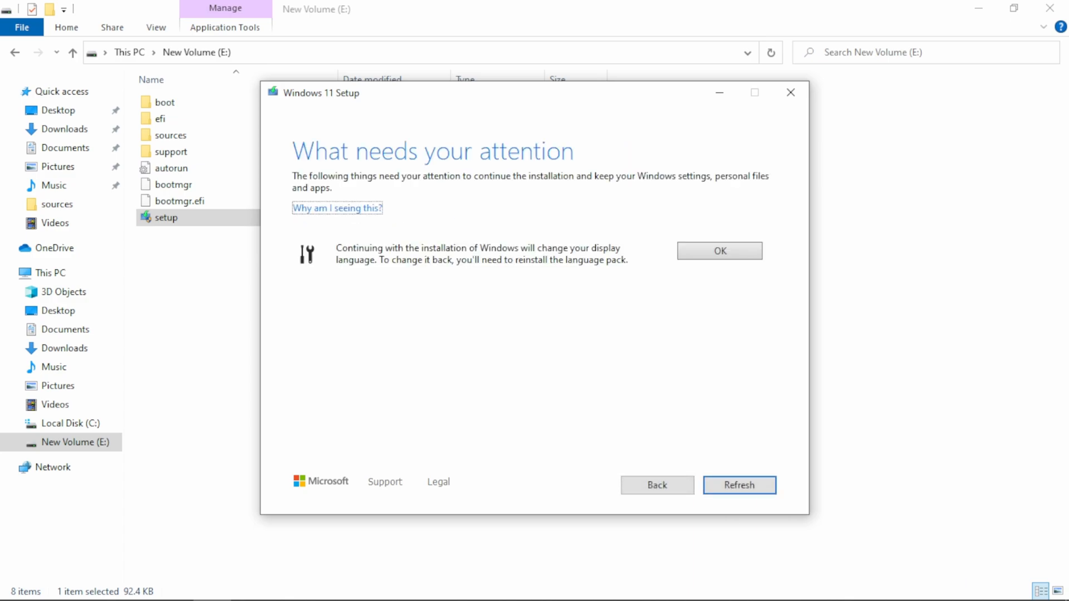
Step: Accept the language notice and install Windows 11 Pro keeping personal files and apps
left_click(718, 250)
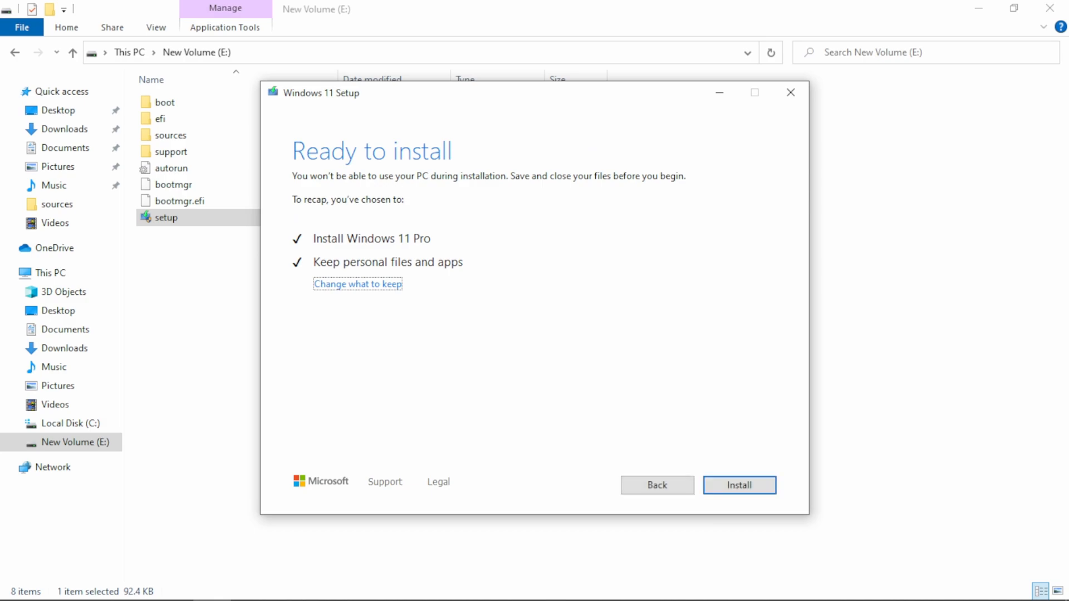
left_click(738, 484)
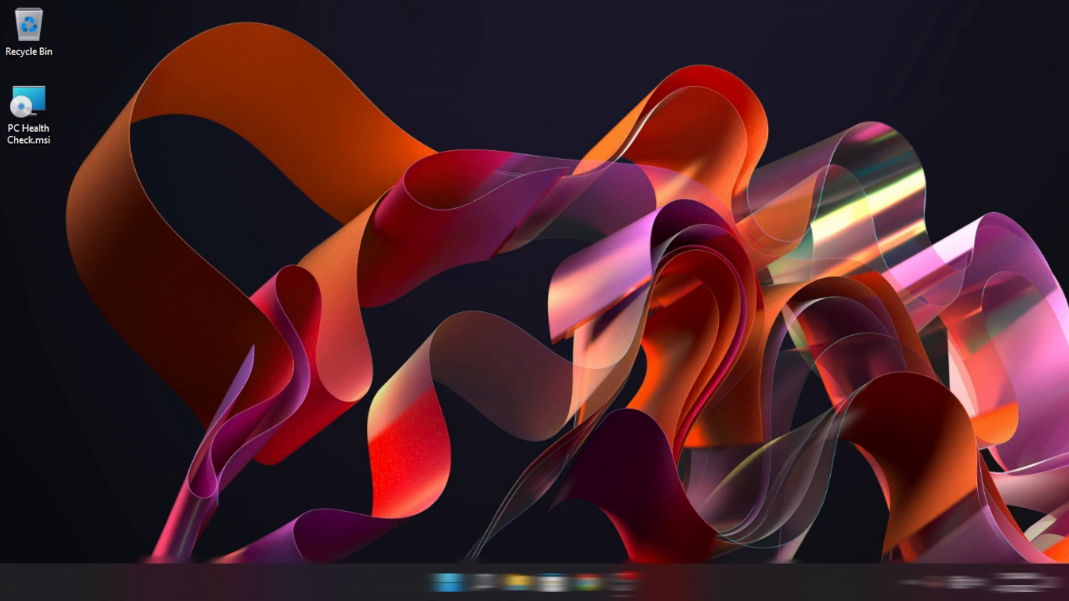
Step: Confirm About reports Windows 11 Pro 21H2 build 22000.593 on the Core i3-2100, then drive in Rocket League
left_click(447, 582)
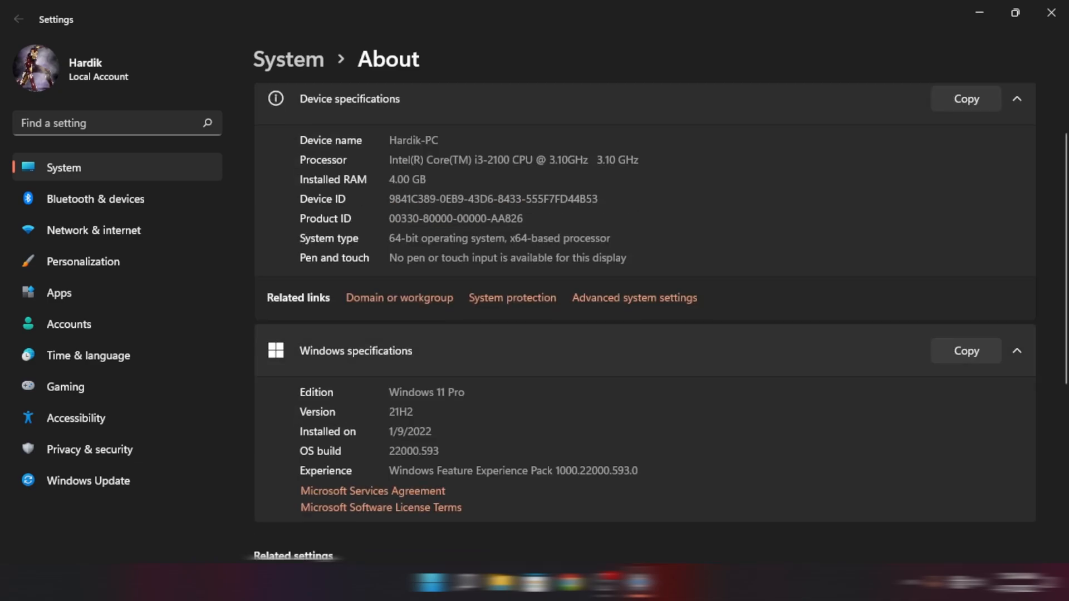
scroll("down", 3)
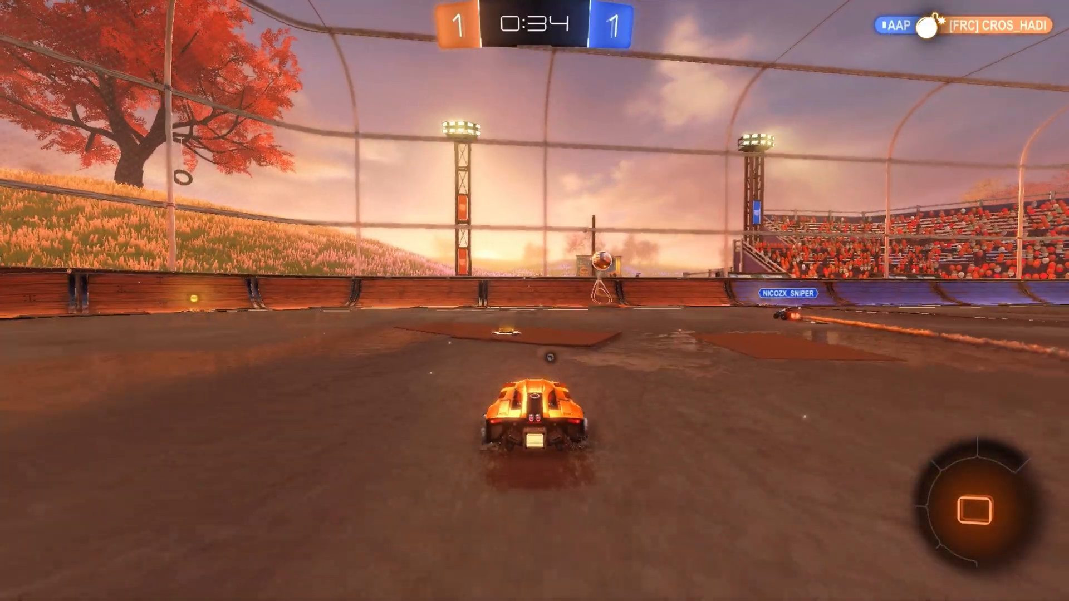
key("w")
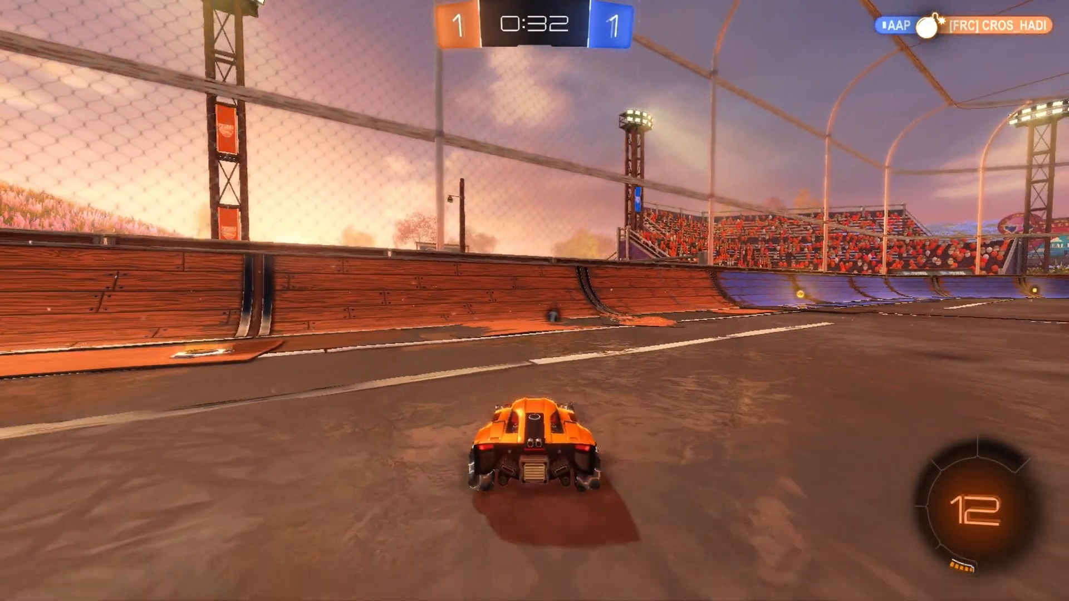